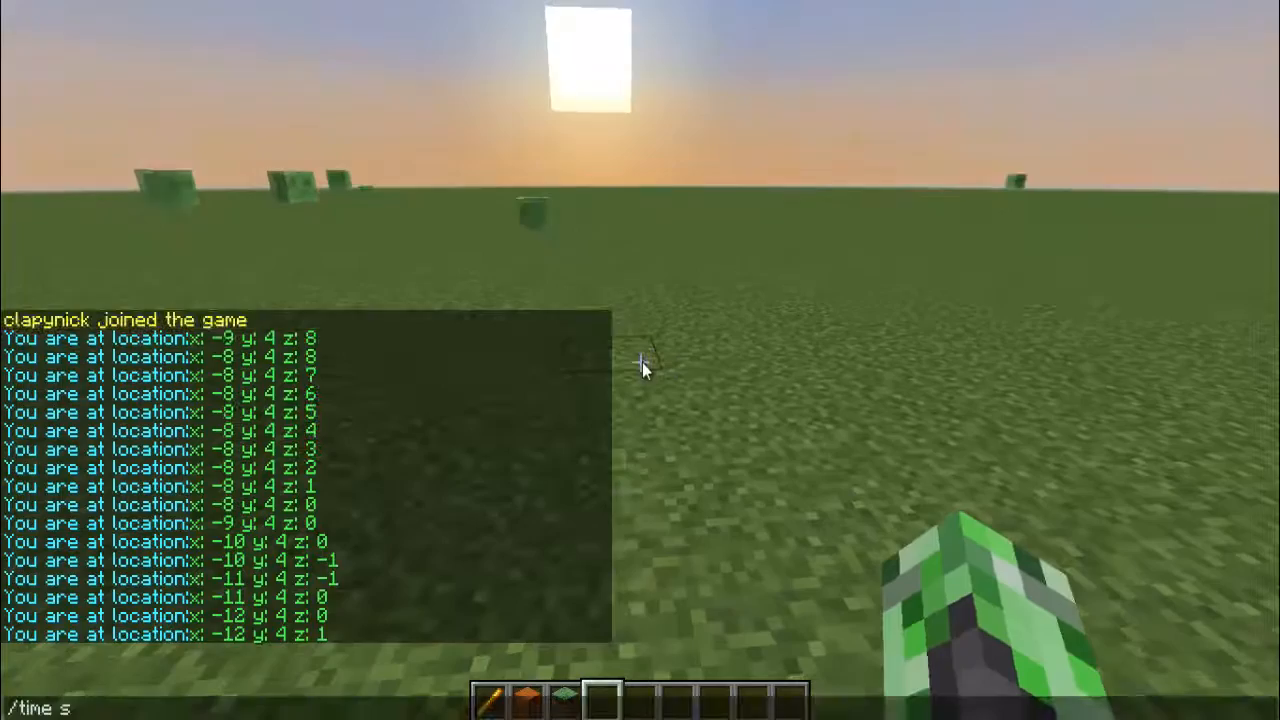
# Send the chat line in Minecraft before leaving the test world for Eclipse
pyautogui.press('Enter')
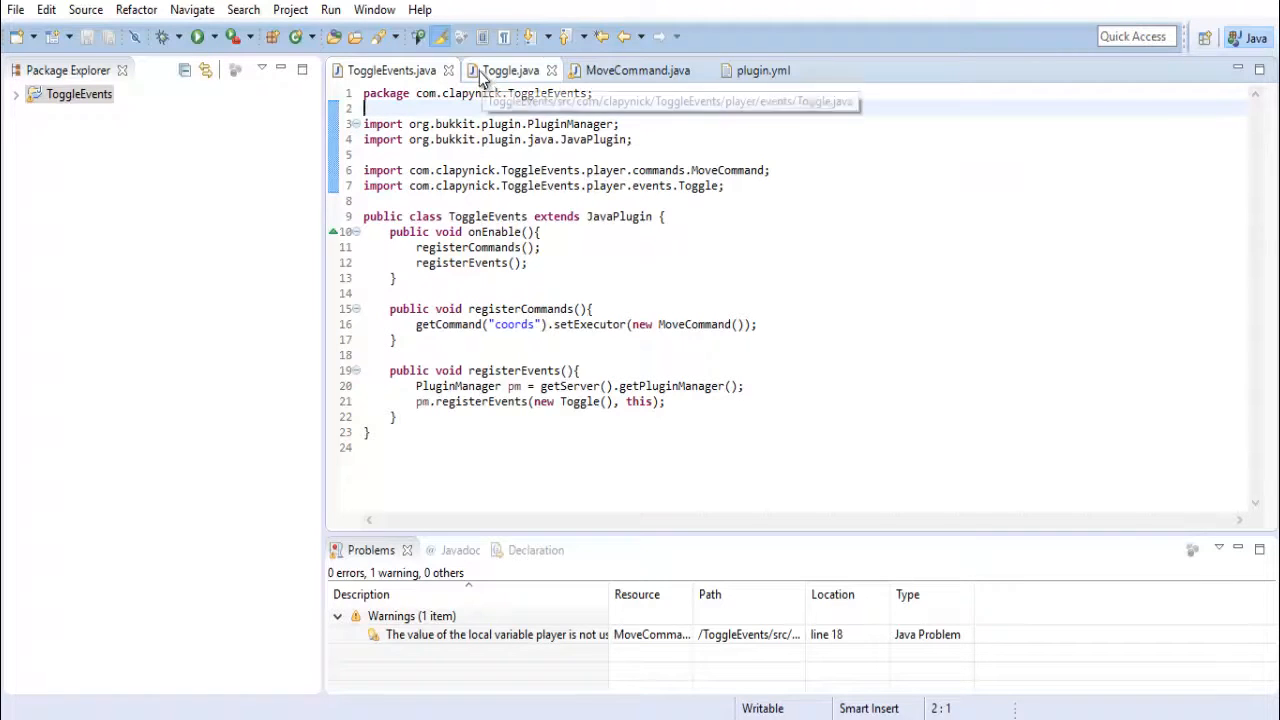
# Review the Toggle listener and MoveCommand classes, then return to ToggleEvents
pyautogui.click(510, 70)
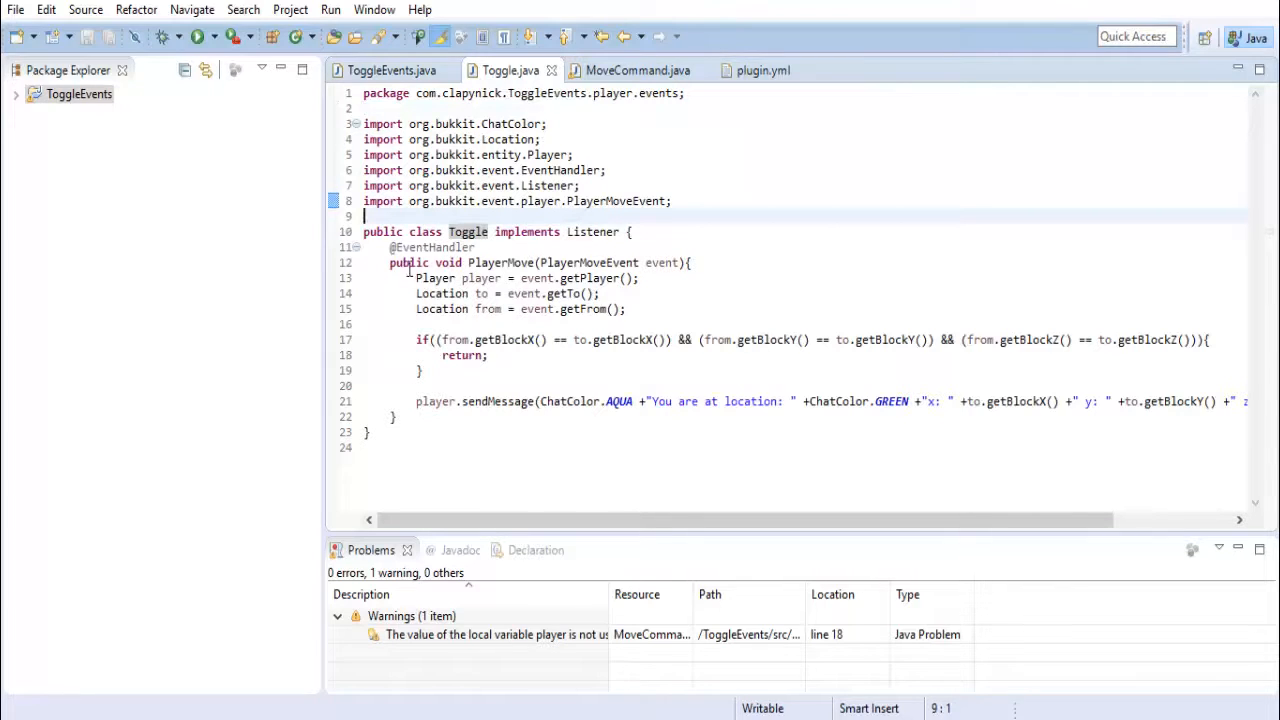
pyautogui.moveTo(726, 404)
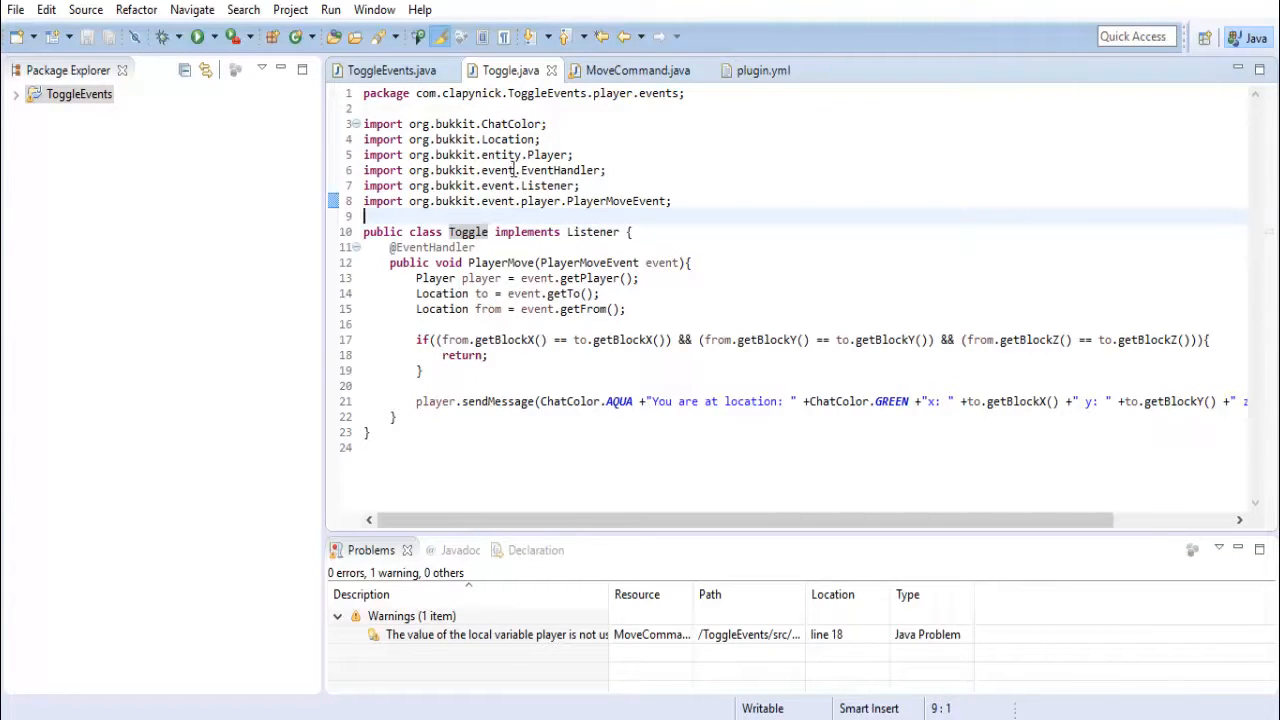
pyautogui.click(632, 70)
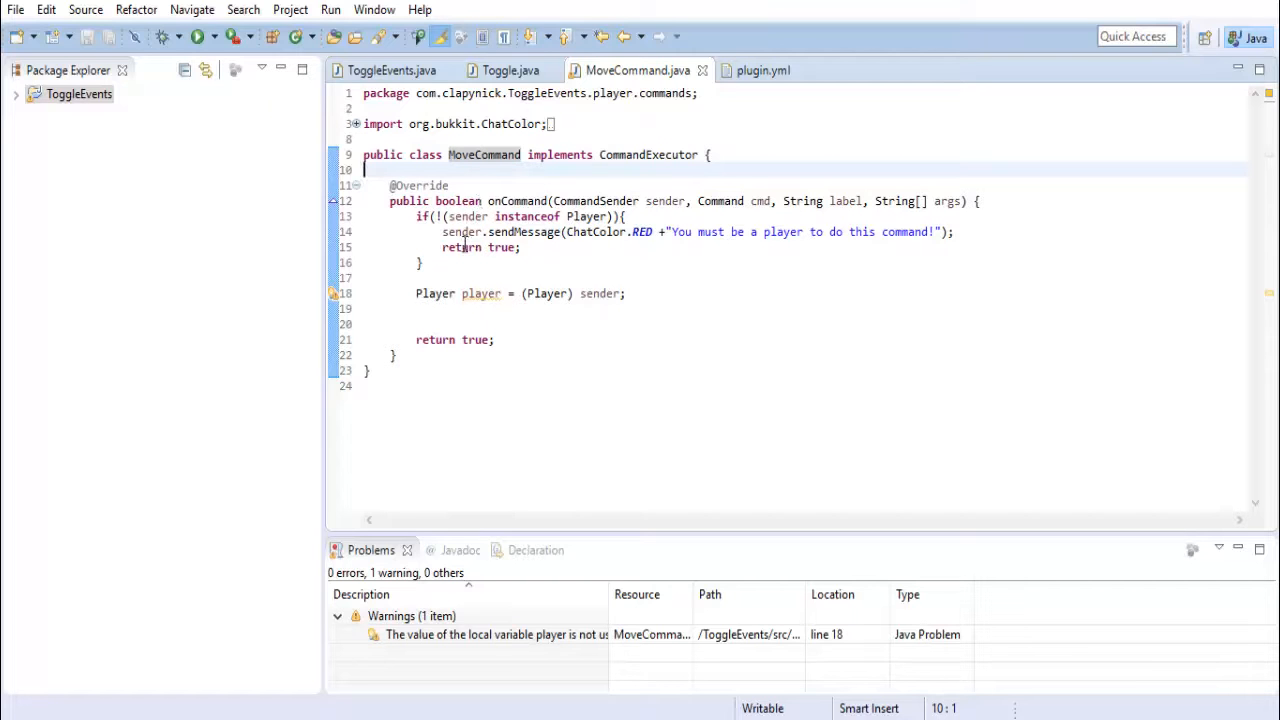
pyautogui.click(392, 70)
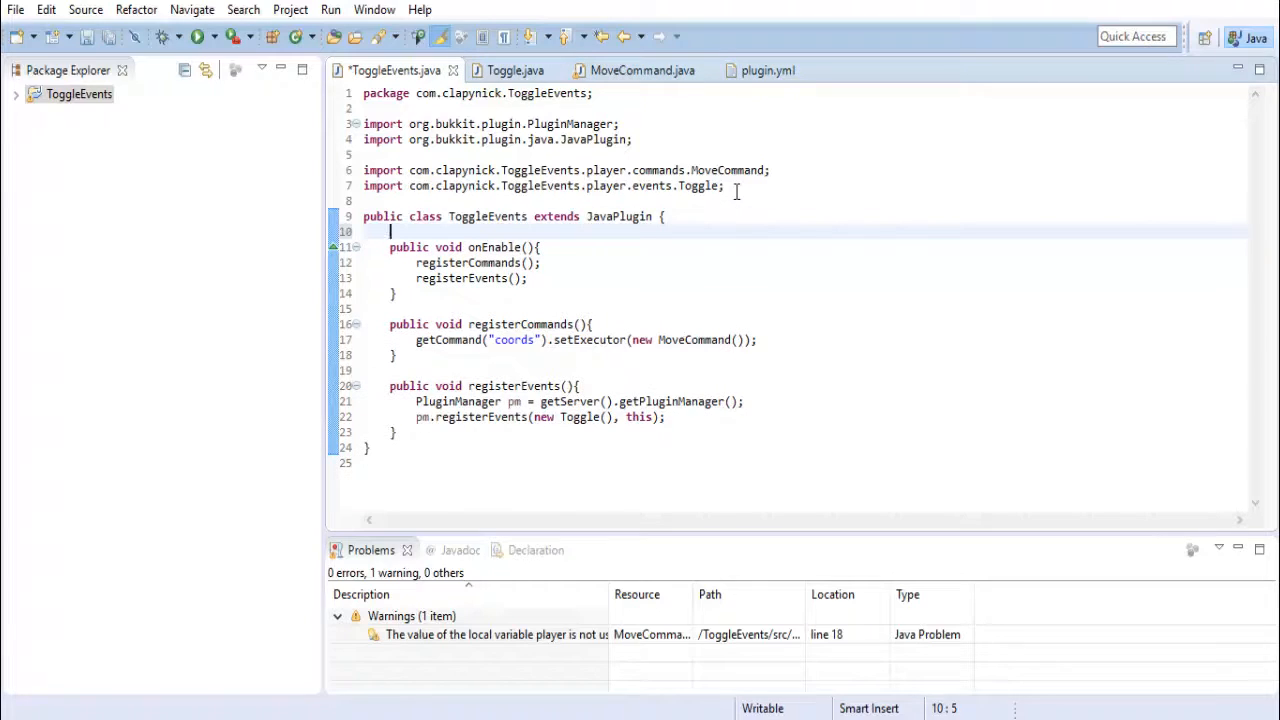
# Declare public static List<UUID> toggleList = new ArrayList<UUID>(); in ToggleEvents
pyautogui.write('public static List')
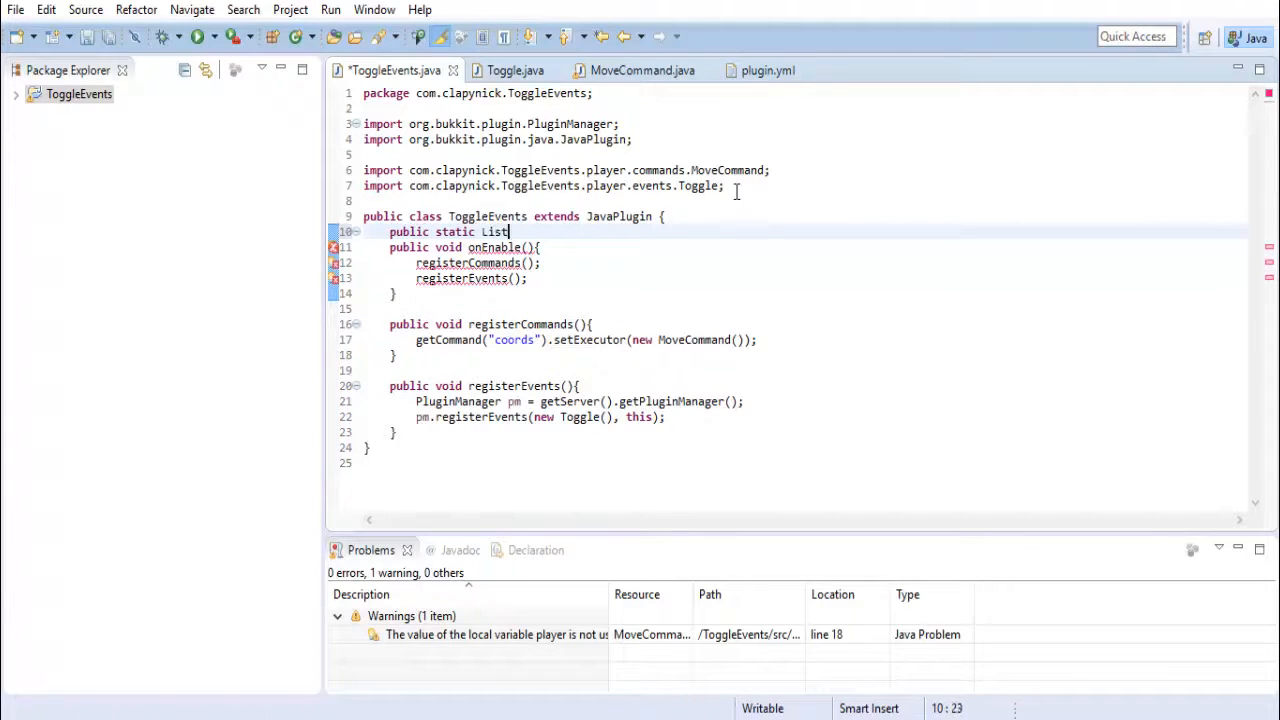
pyautogui.write('<>')
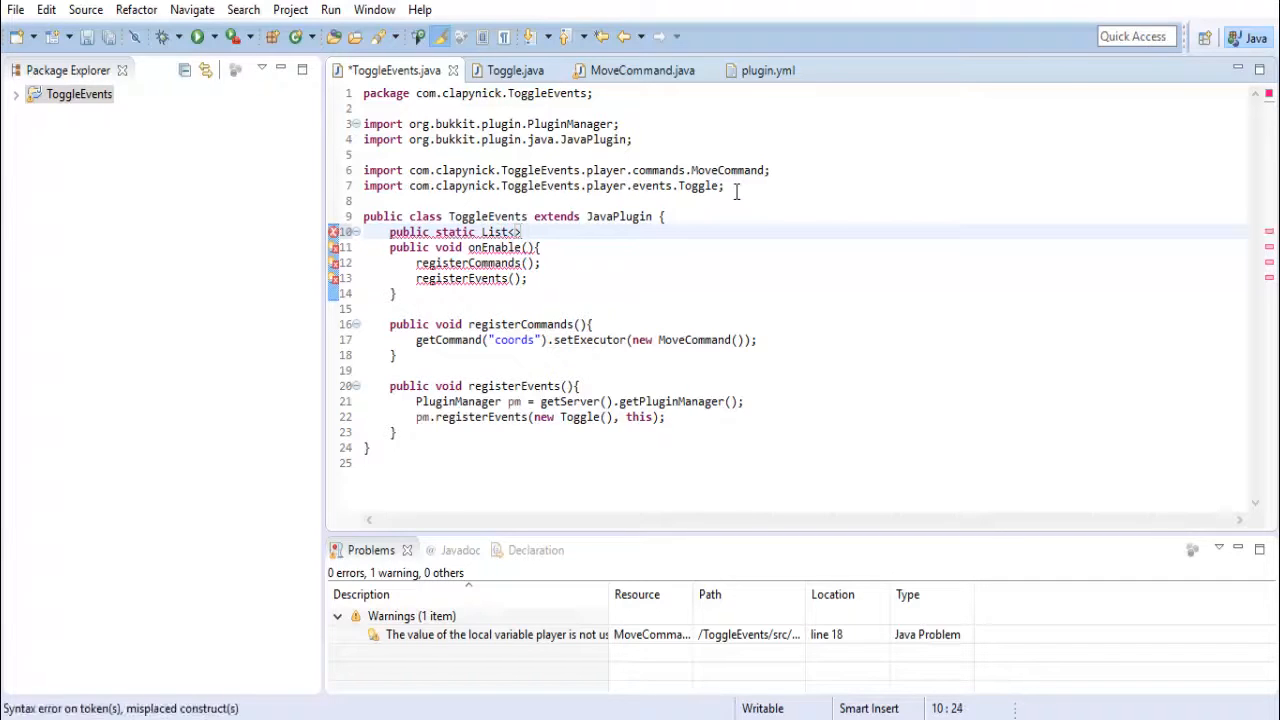
pyautogui.write('UUID>')
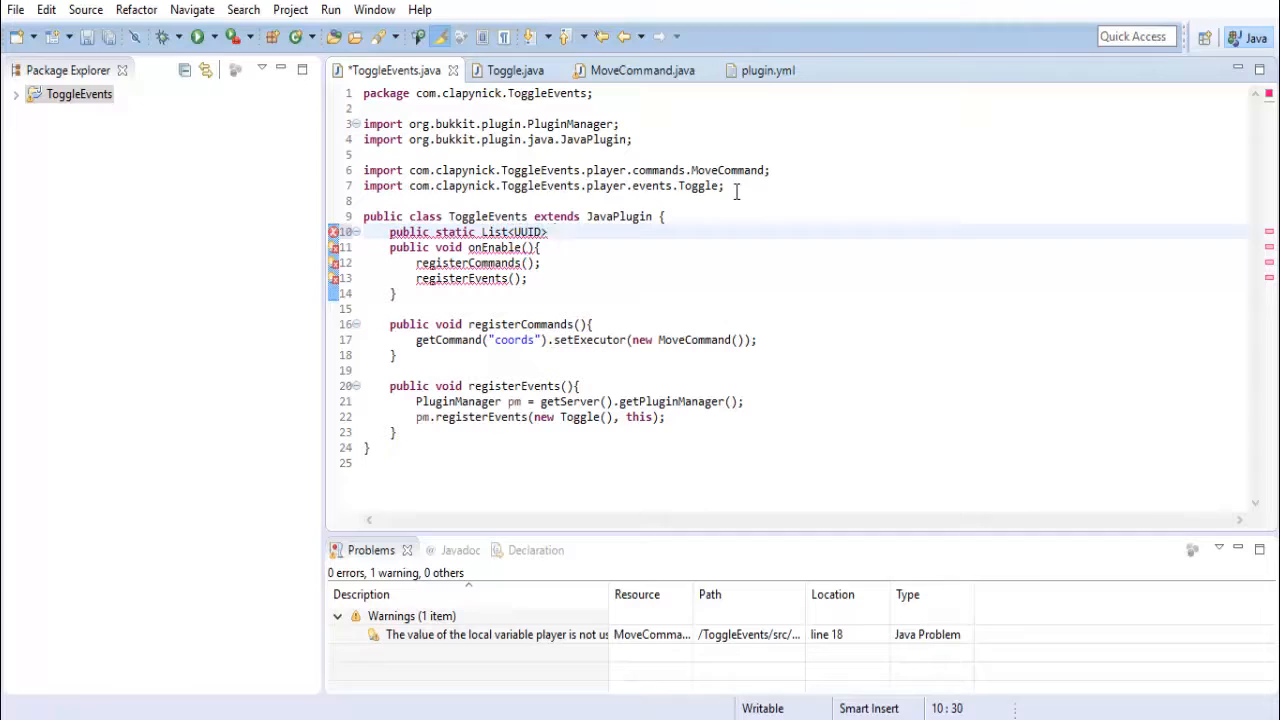
pyautogui.write('toggleList')
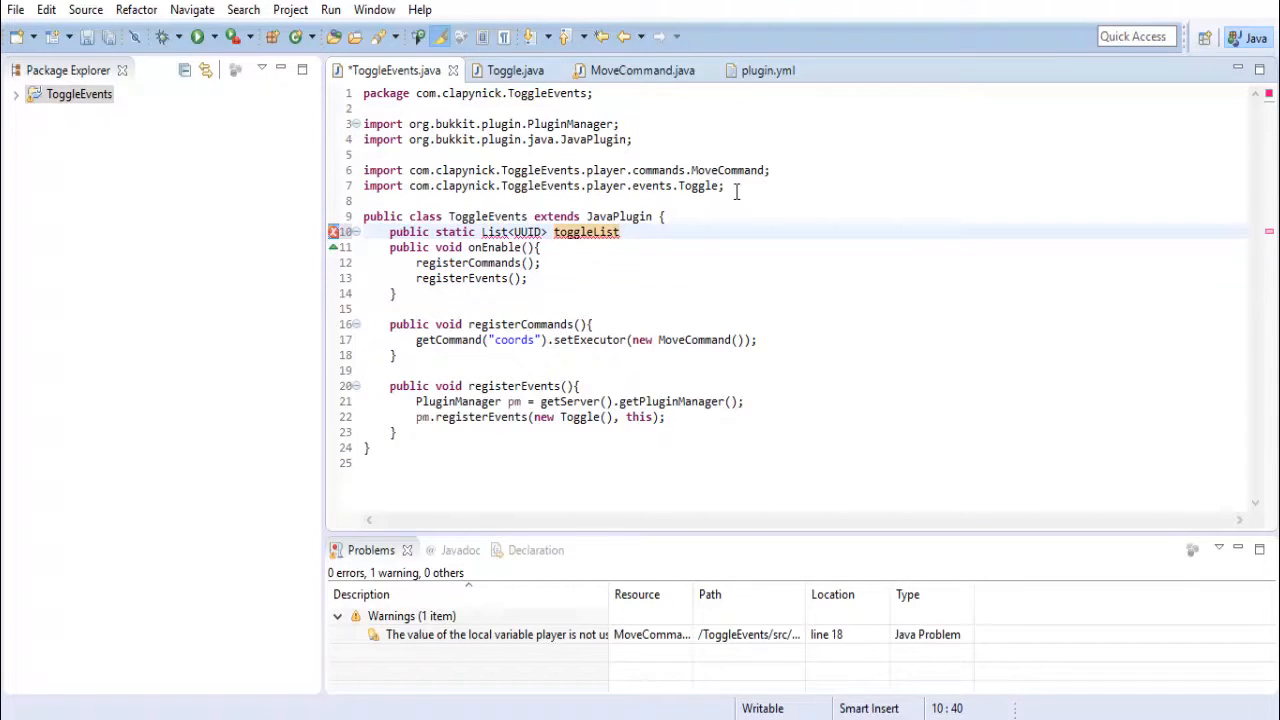
pyautogui.write('= new')
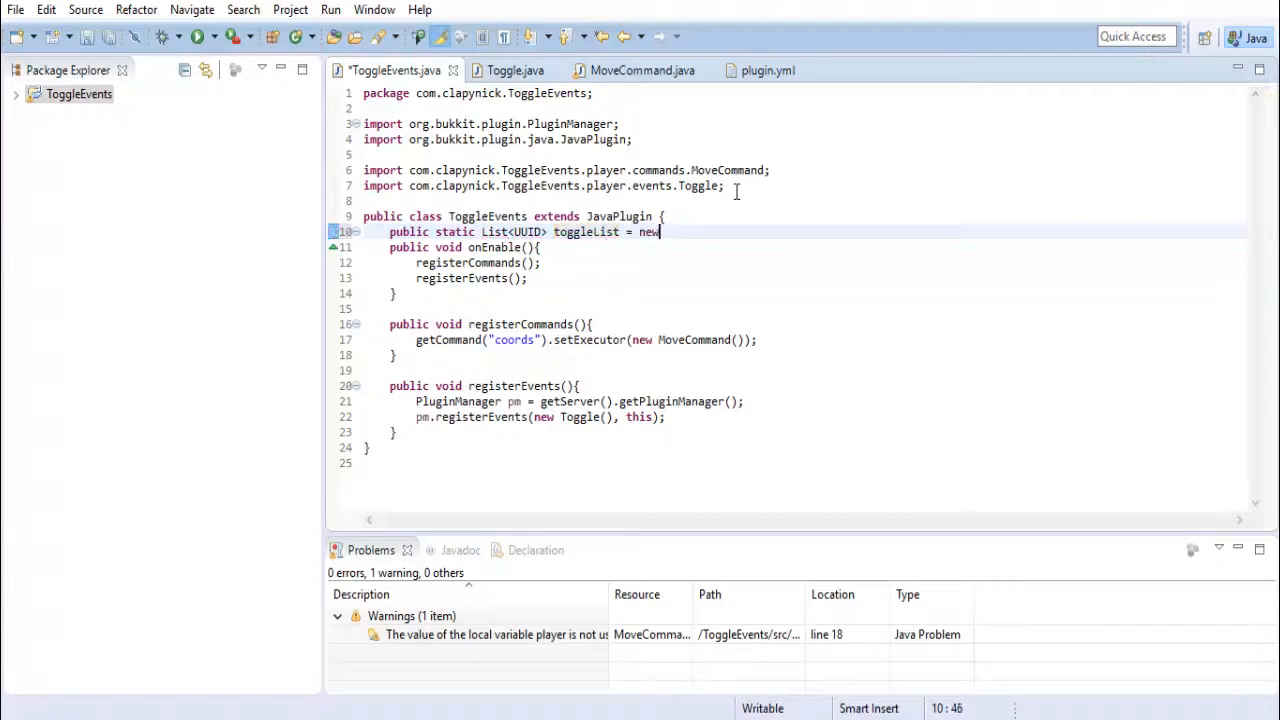
pyautogui.write('ArrayList<UU')
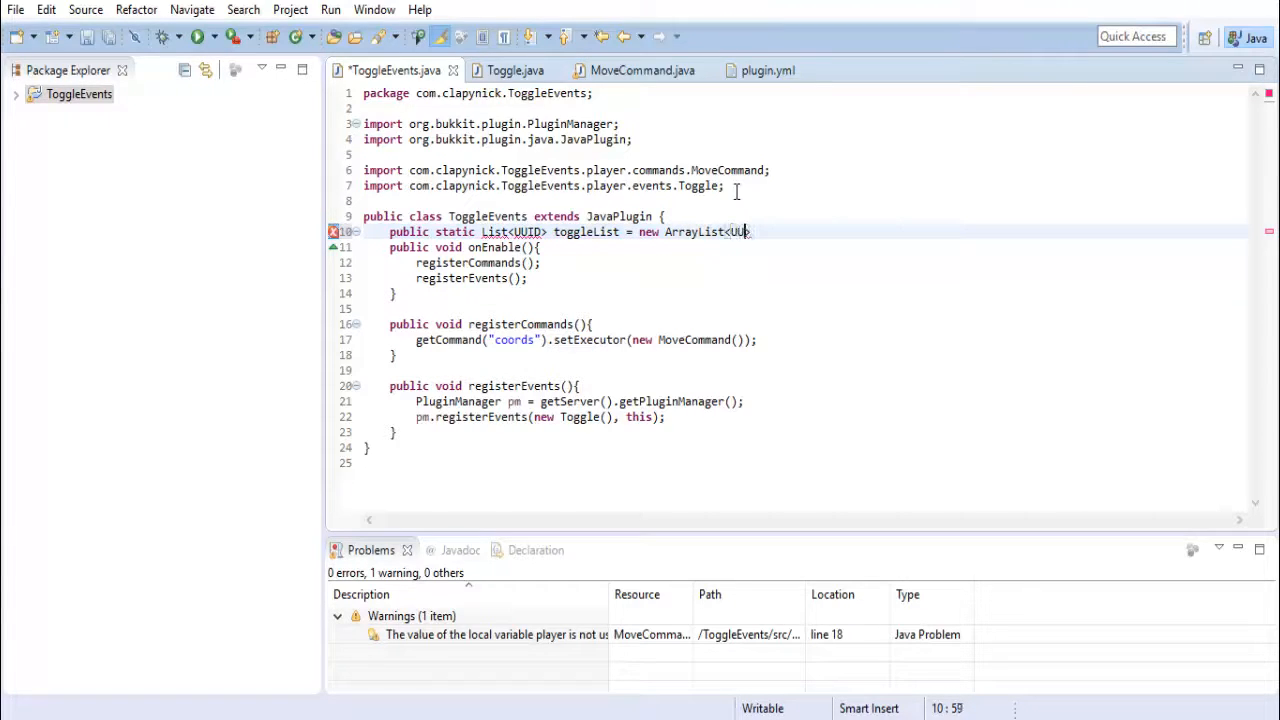
pyautogui.write('>()')
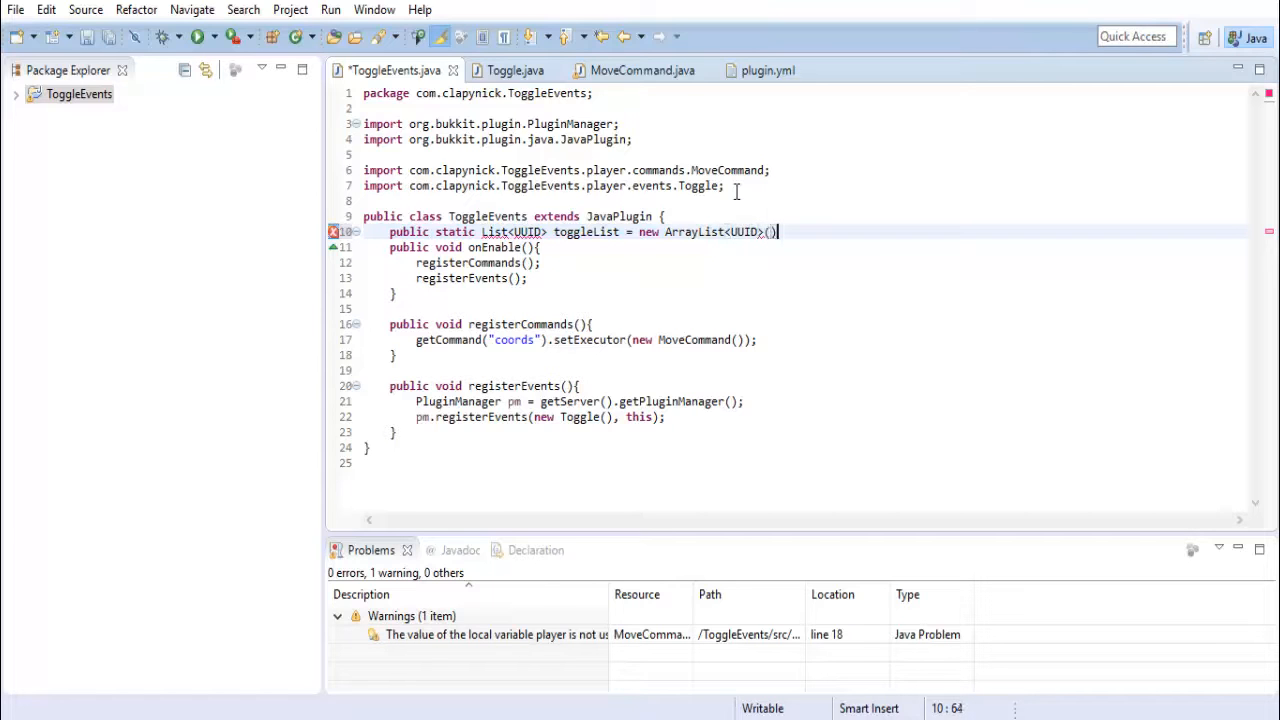
pyautogui.write(';')
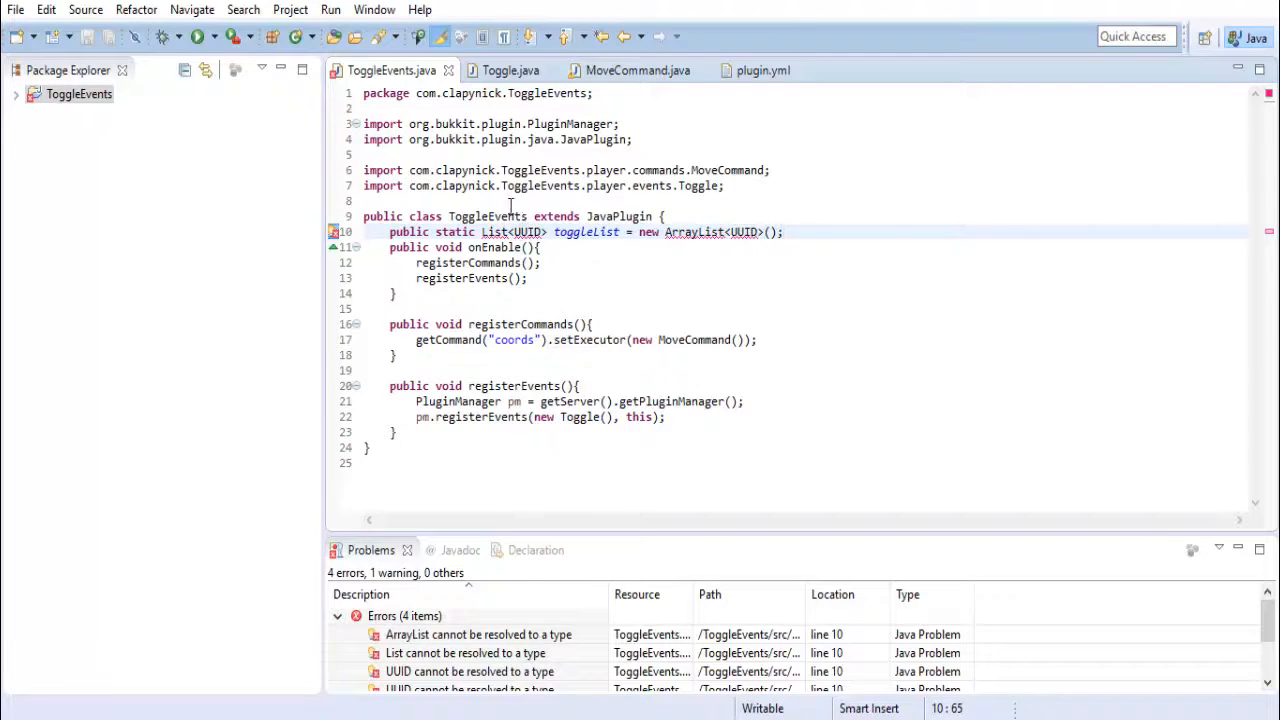
pyautogui.moveTo(584, 232)
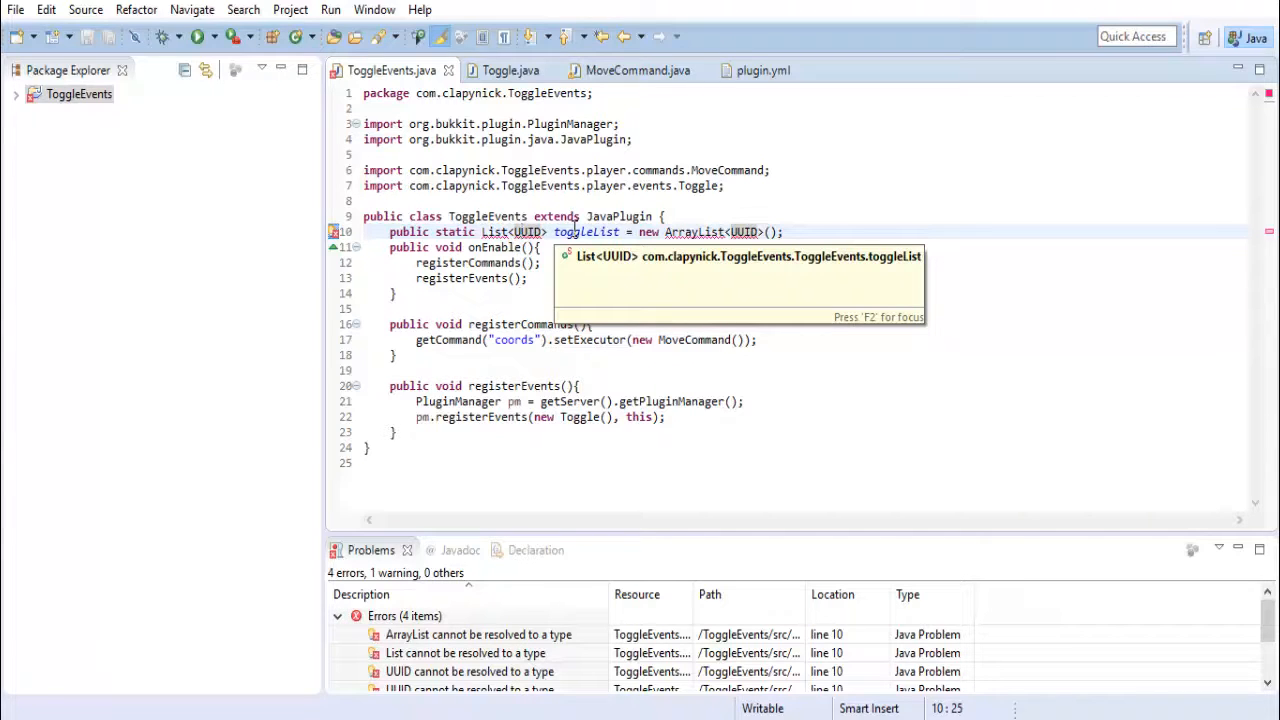
pyautogui.moveTo(576, 236)
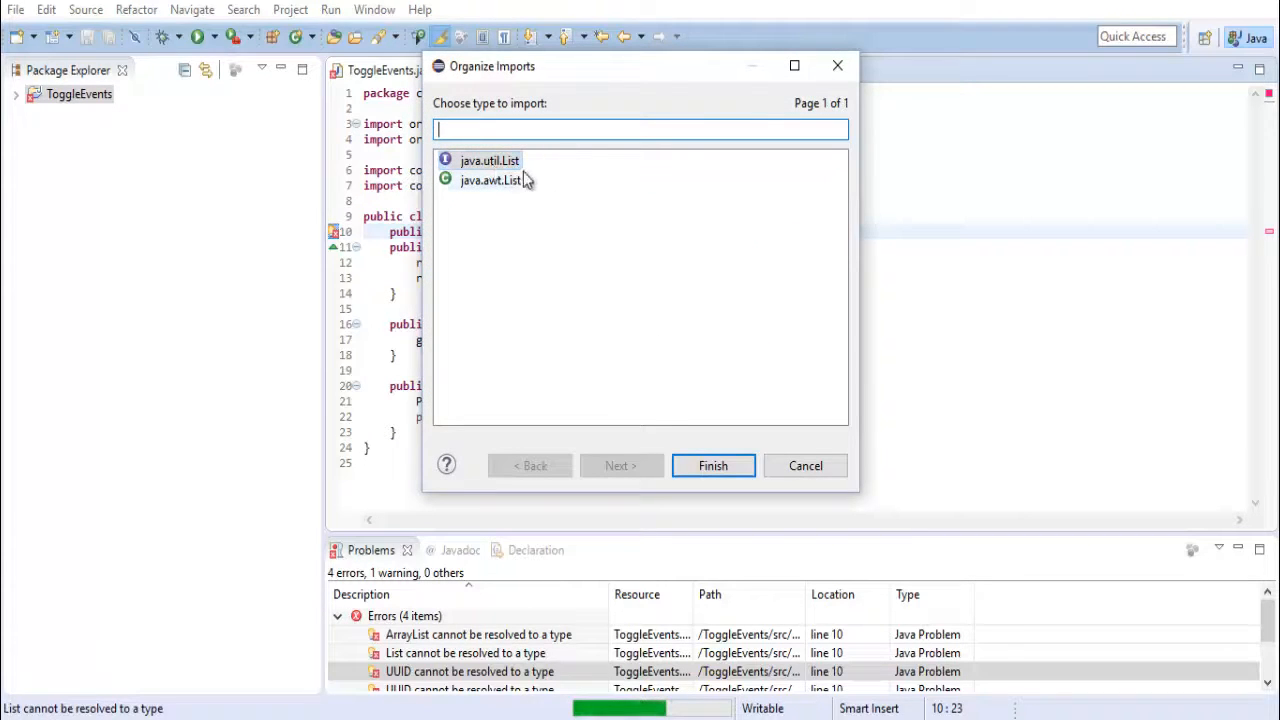
# Import java.util.List via Organize Imports, save ToggleEvents, and go to MoveCommand
pyautogui.click(488, 160)
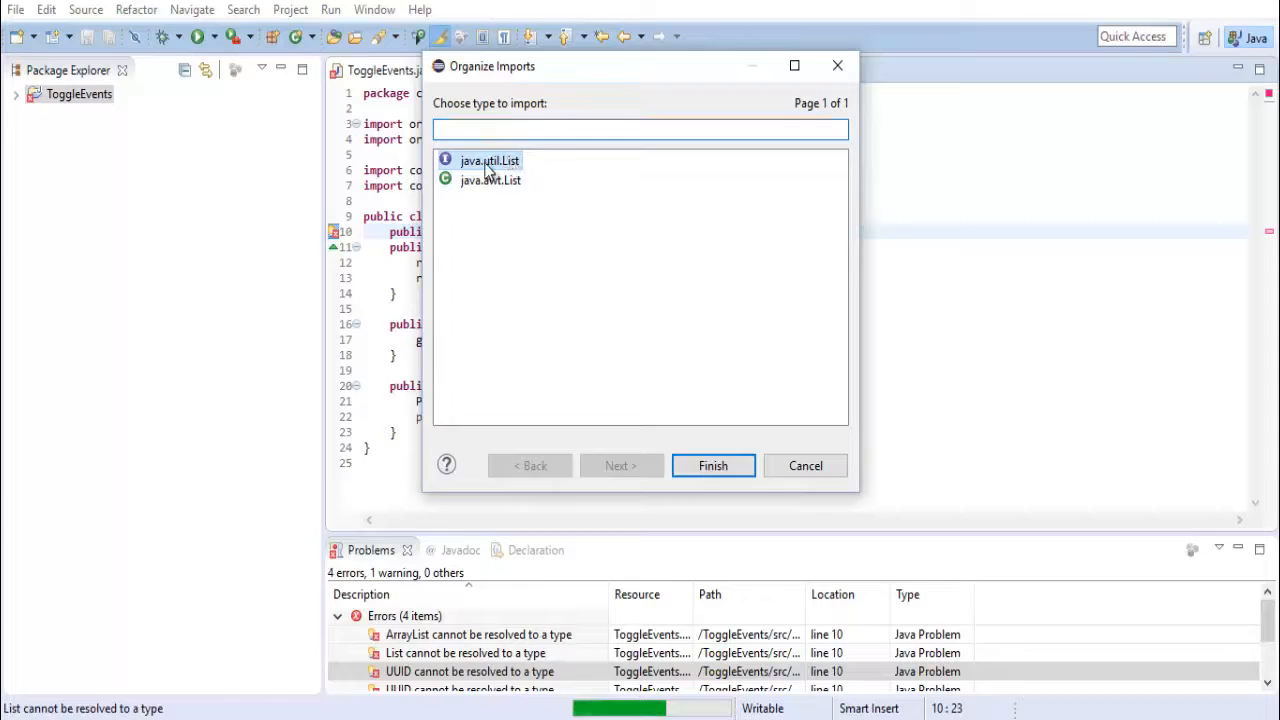
pyautogui.click(712, 464)
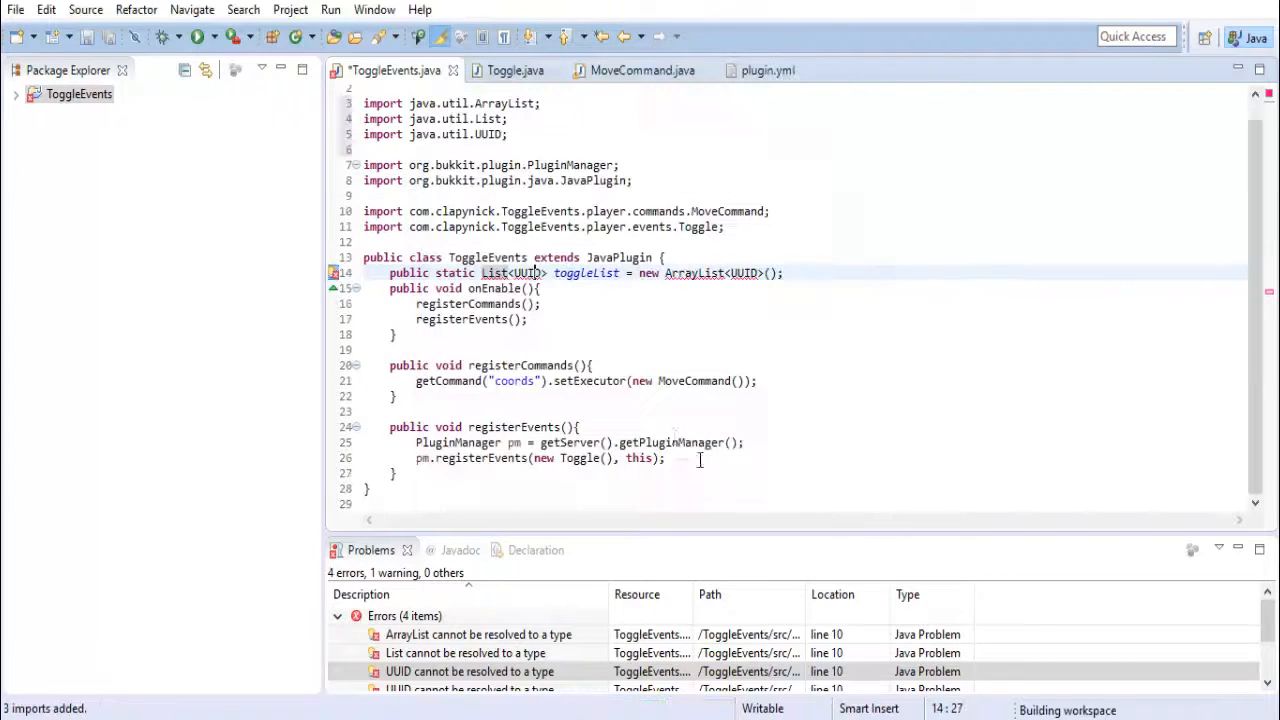
pyautogui.press('Ctrl+s')
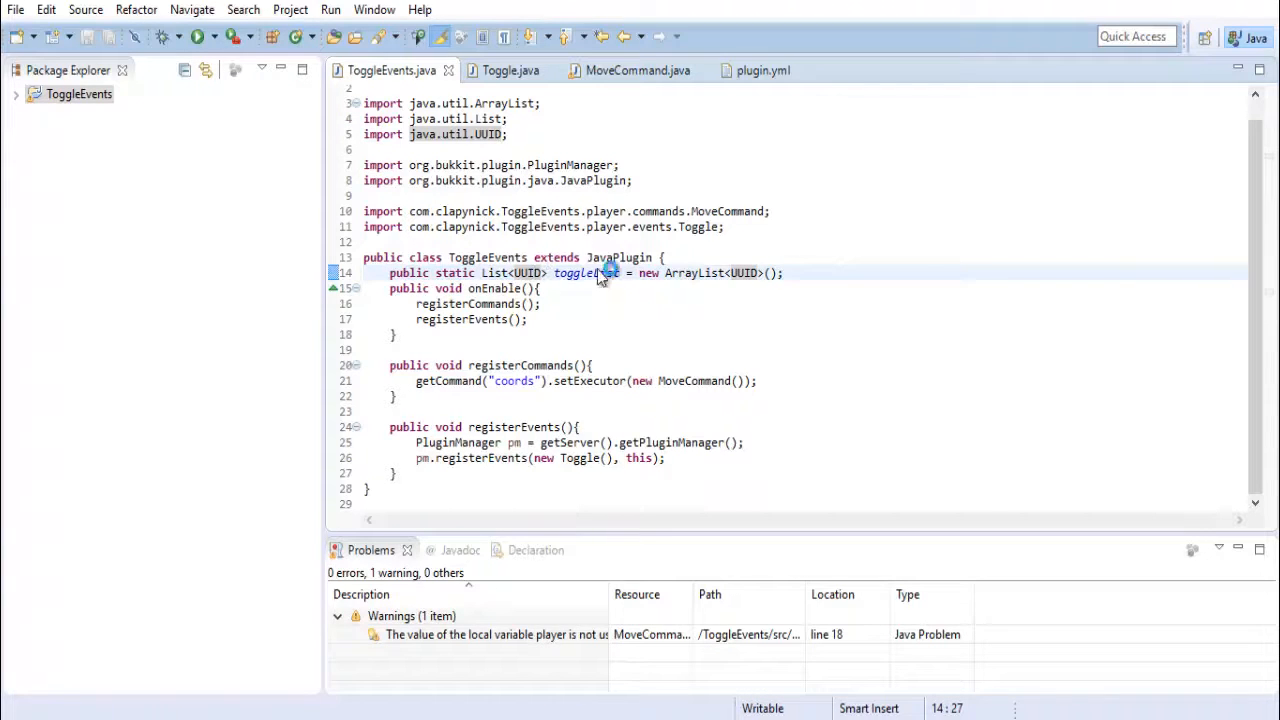
pyautogui.click(632, 70)
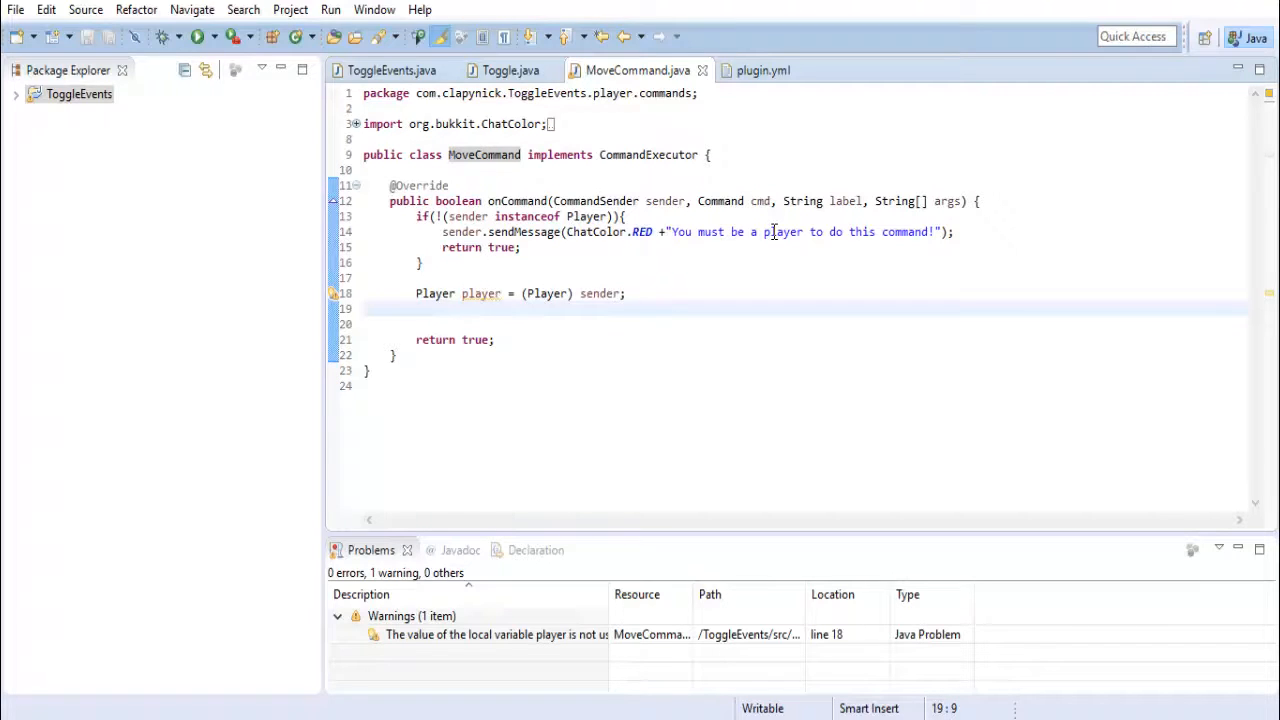
# Start an if condition in MoveCommand referencing ToggleEvents.toggleList via autocomplete
pyautogui.write('if()')
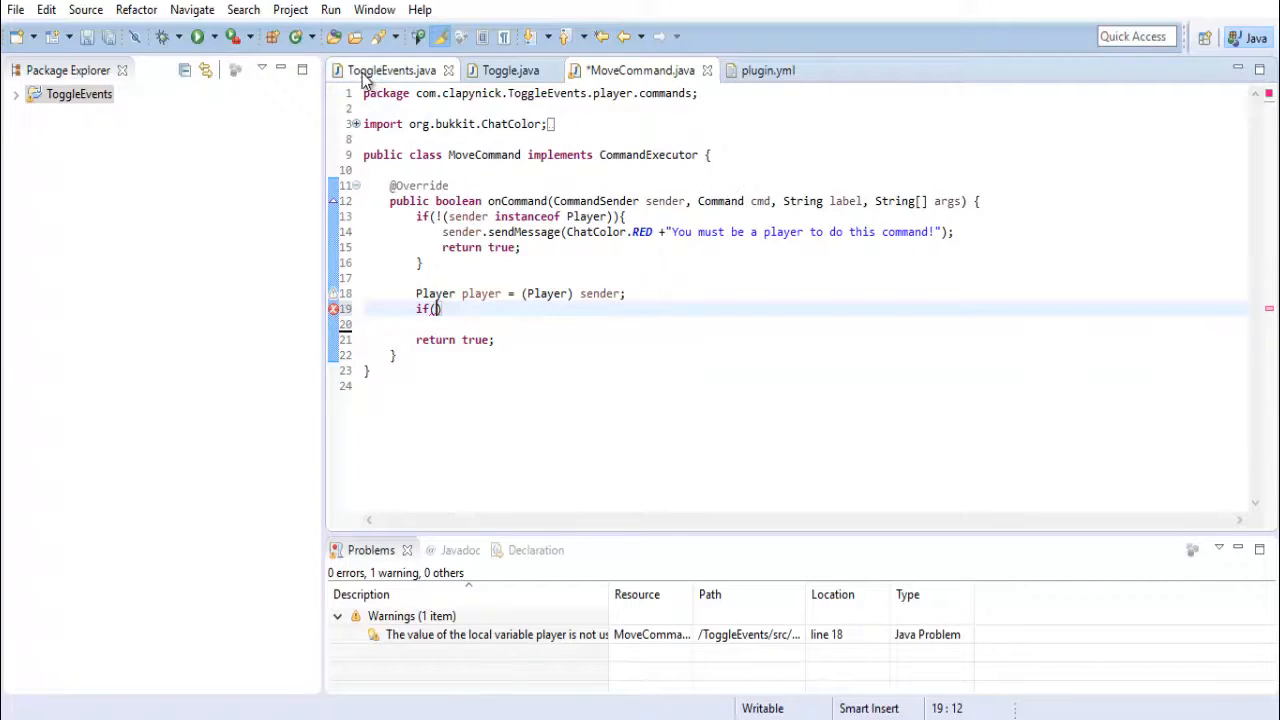
pyautogui.click(394, 70)
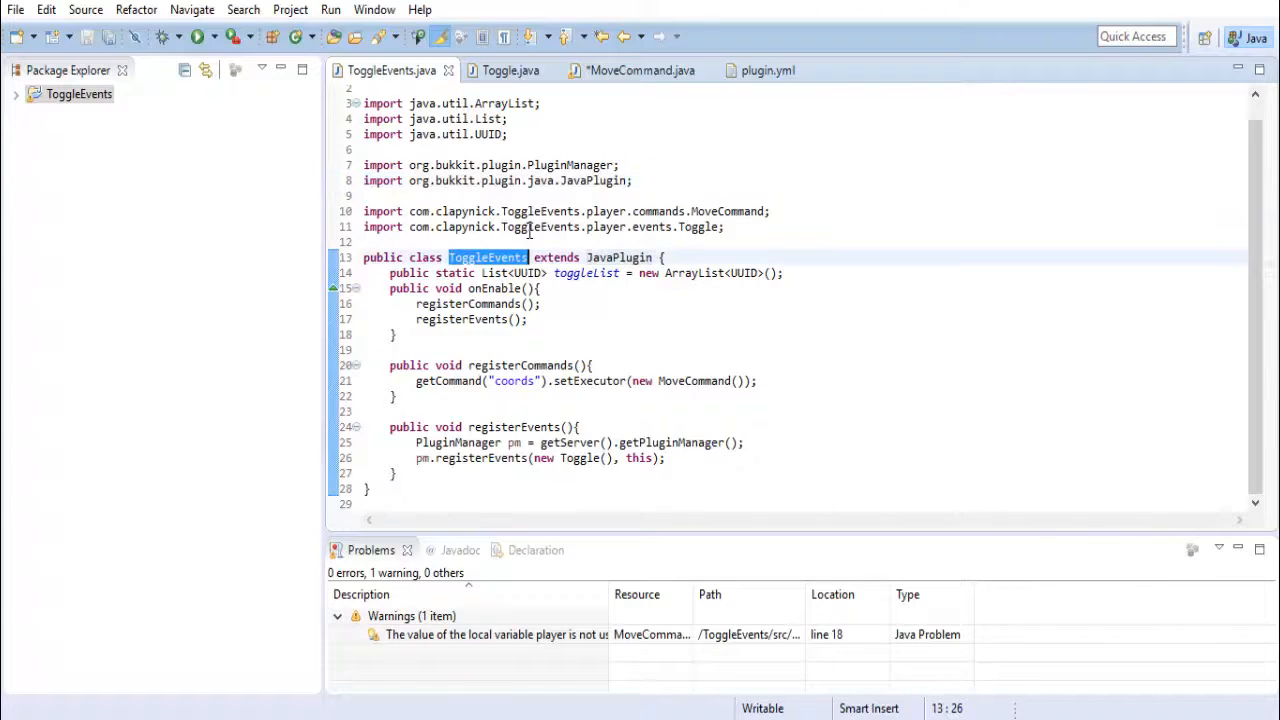
pyautogui.moveTo(508, 70)
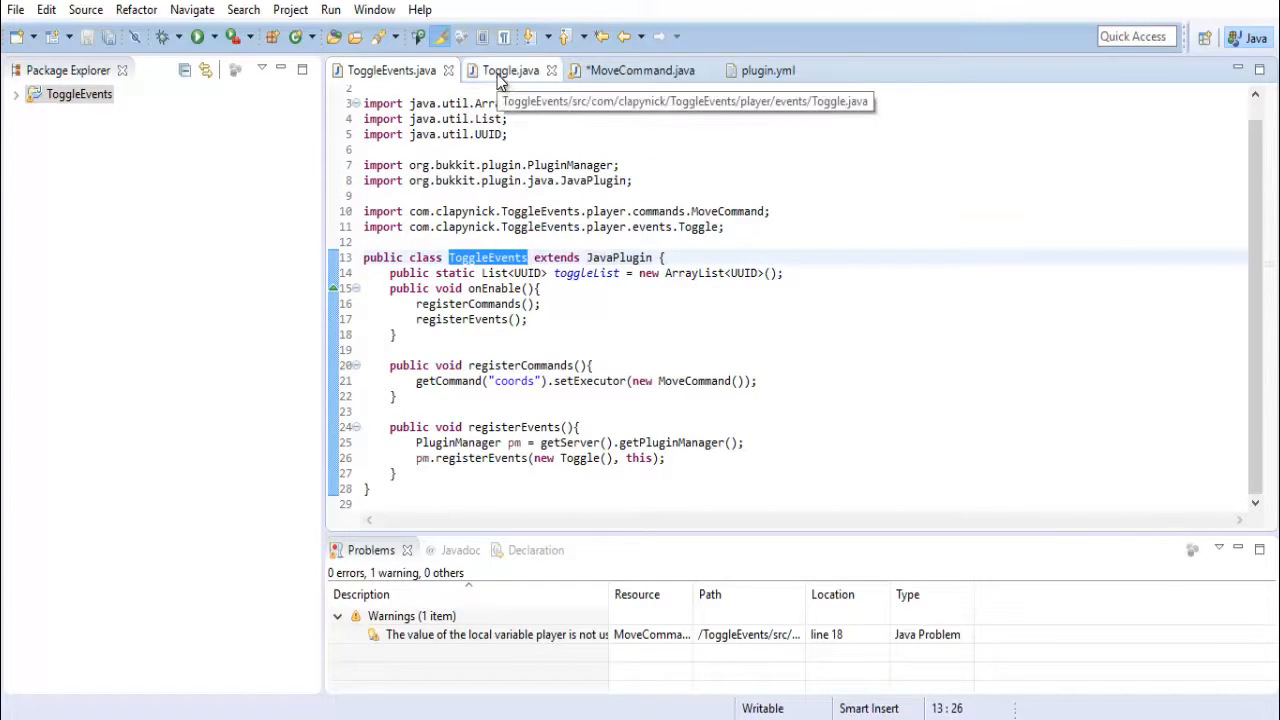
pyautogui.click(636, 70)
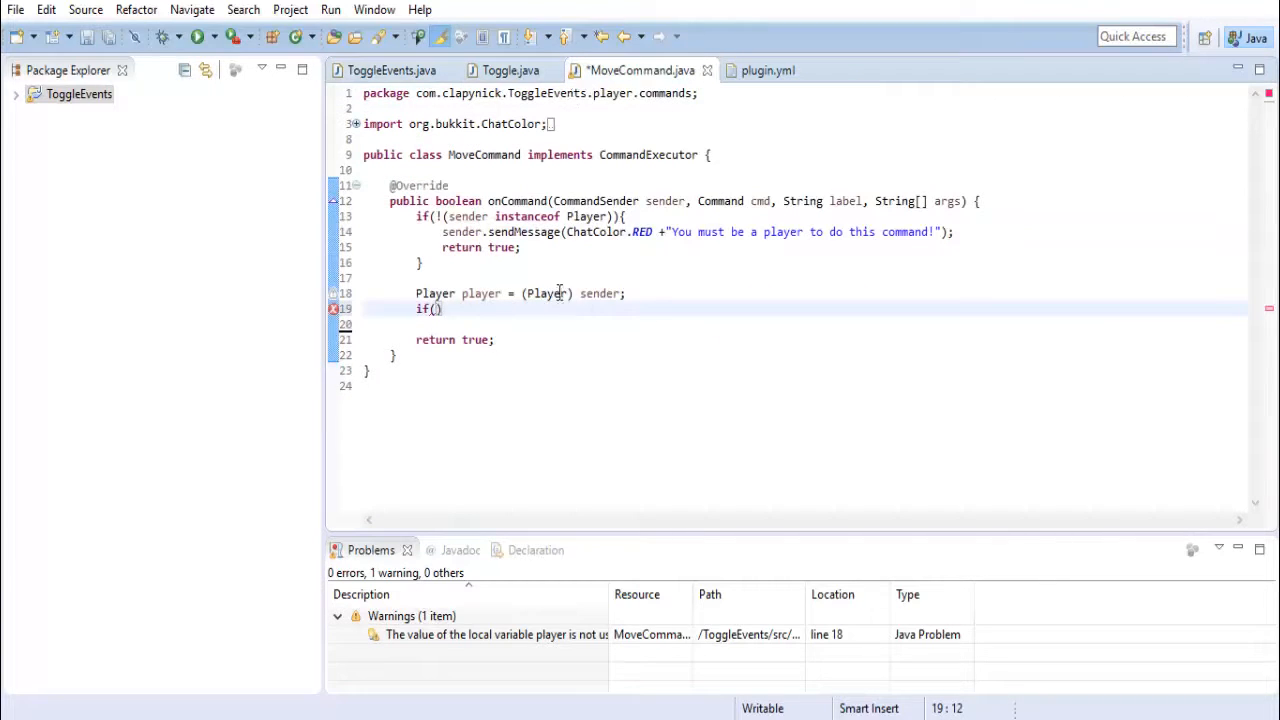
pyautogui.write('ToggleEvents')
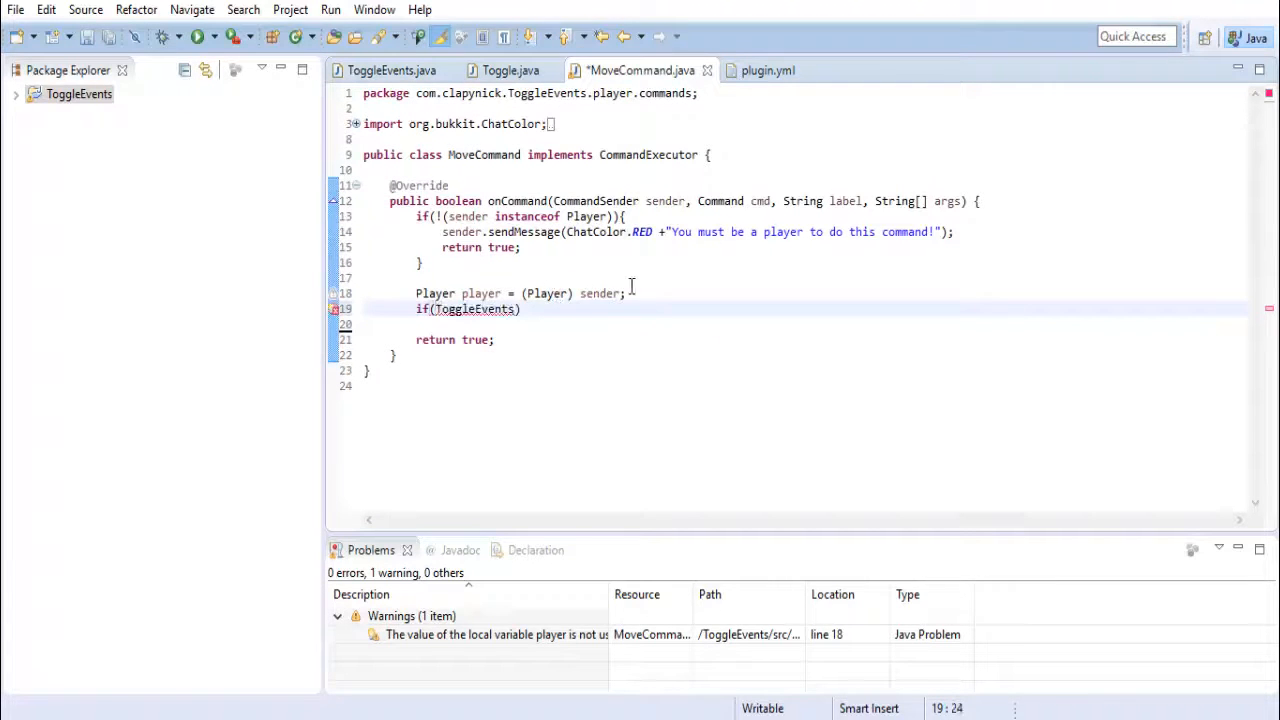
pyautogui.write('.')
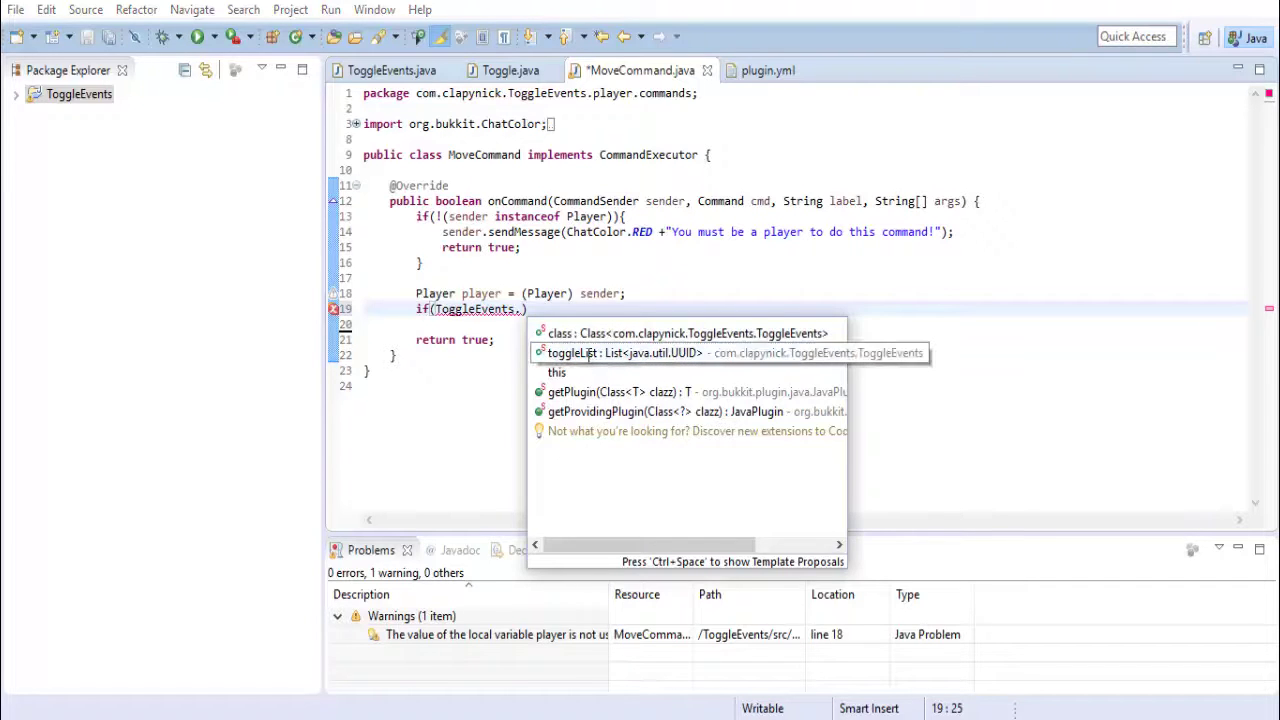
pyautogui.click(580, 352)
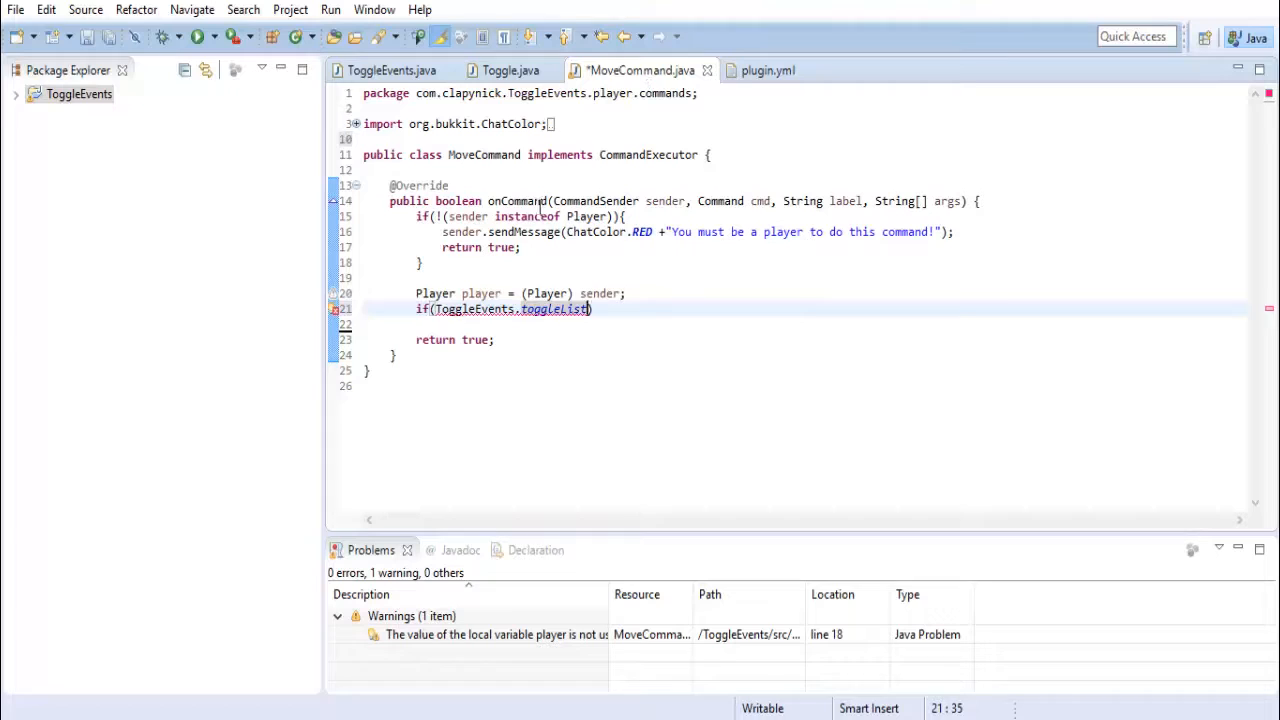
# Complete the condition with contains(player.getUniqueId()) and save
pyautogui.press('ctrl+s')
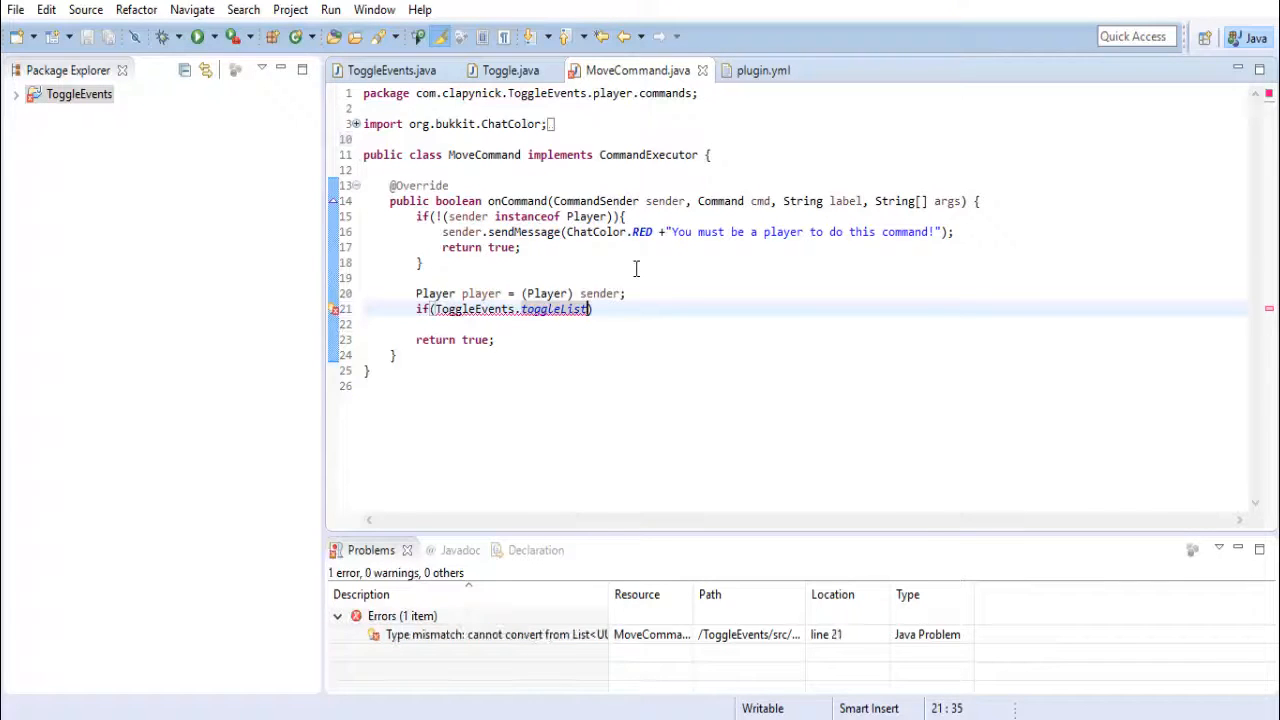
pyautogui.write('.contains(player')
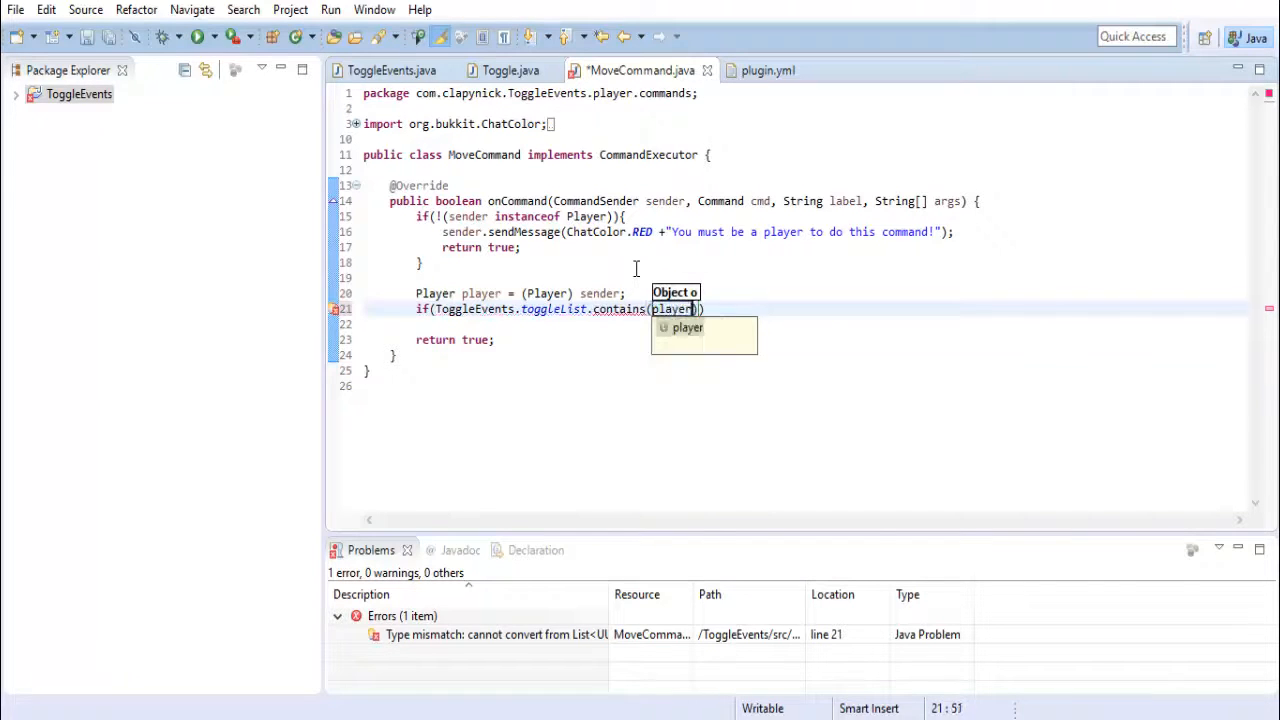
pyautogui.write('.getUniqueId(')
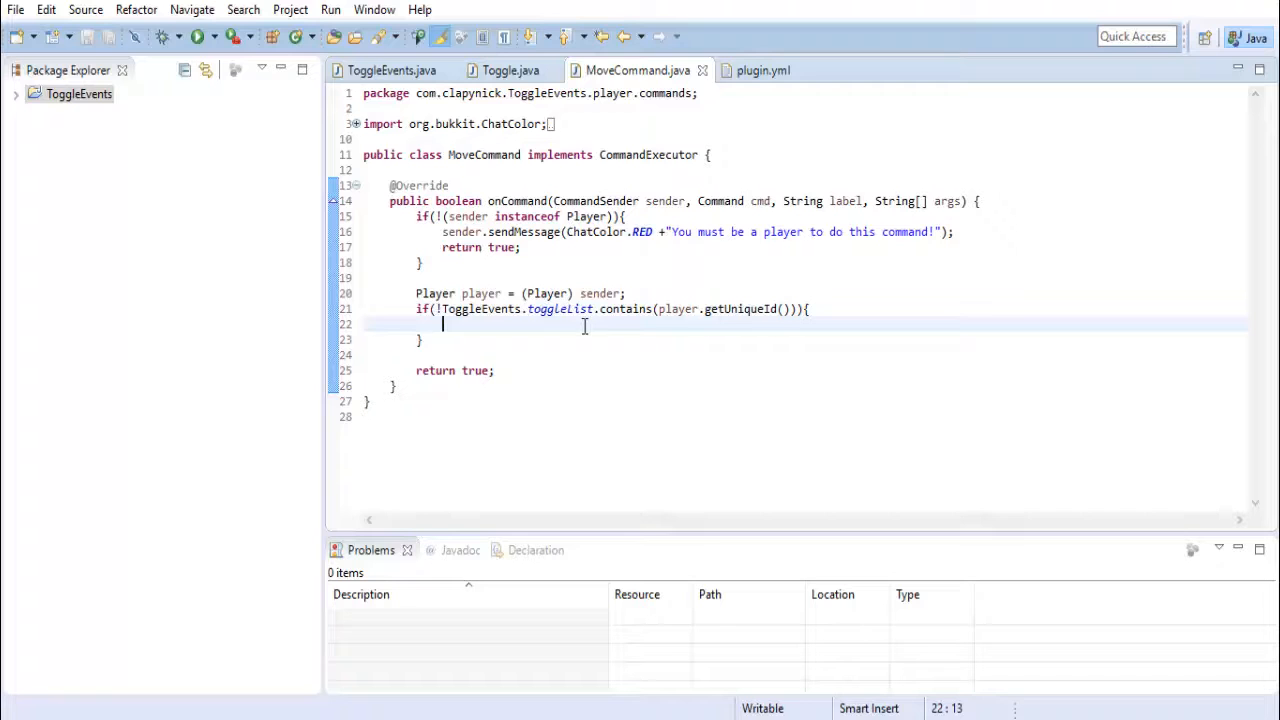
# Send the player a green "Coords has been turned on!" message inside the if block
pyautogui.write('player')
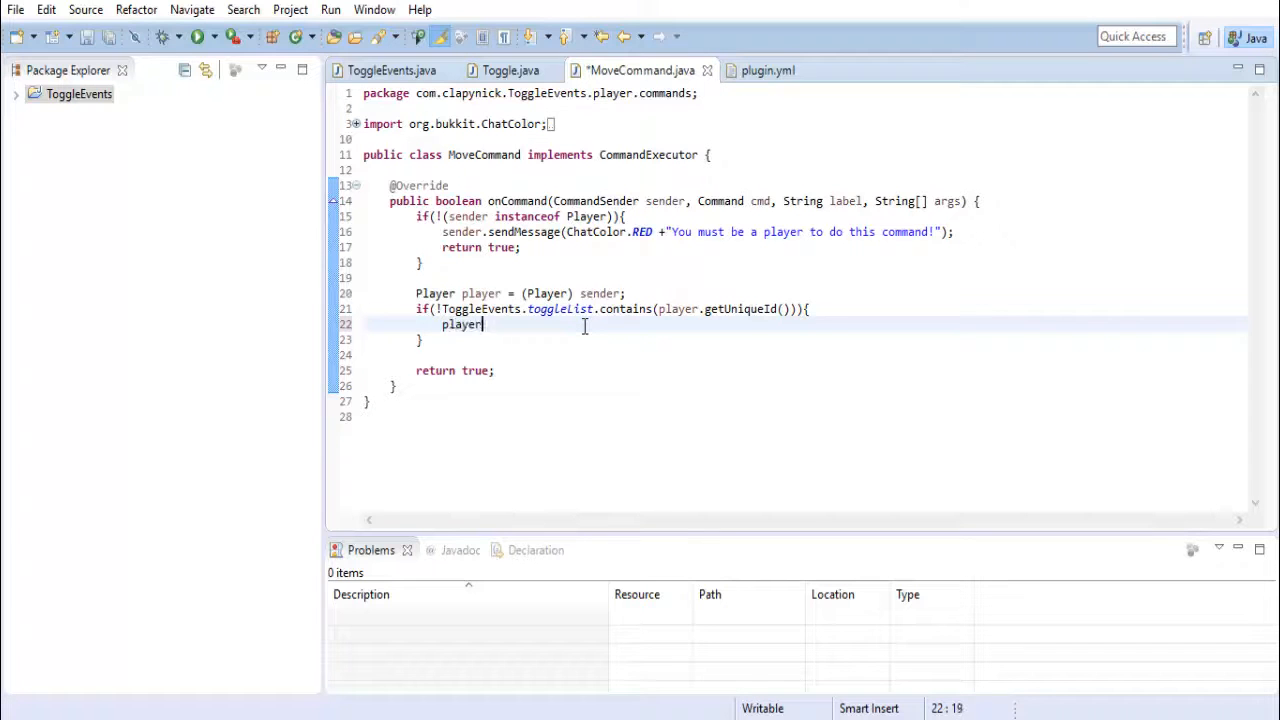
pyautogui.write('.sendMessage();')
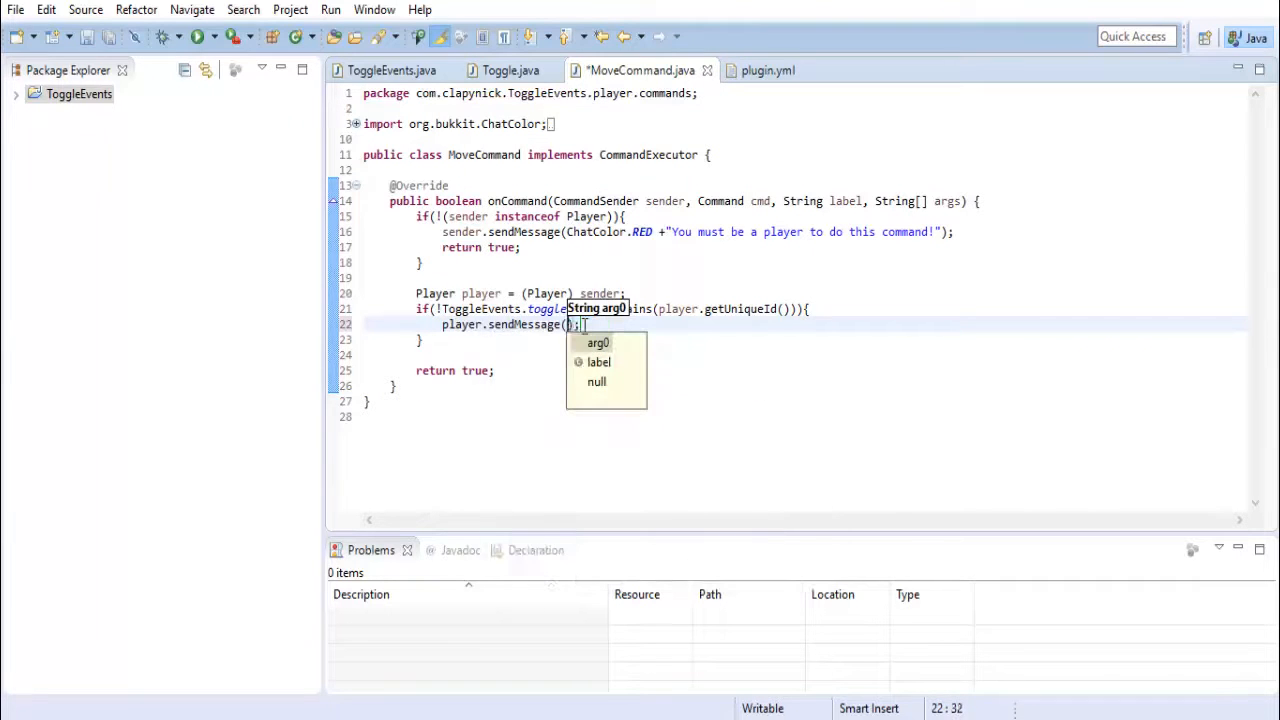
pyautogui.write('ChatColor.GREEN "')
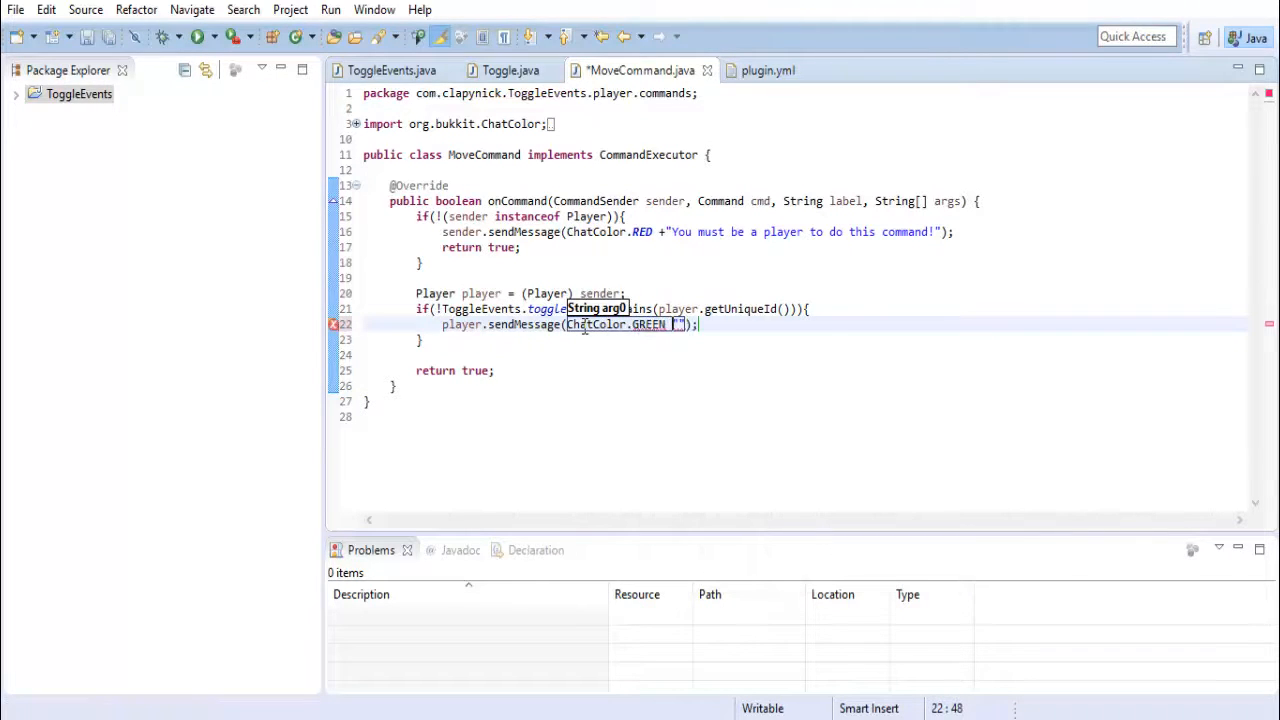
pyautogui.write('+"Yo')
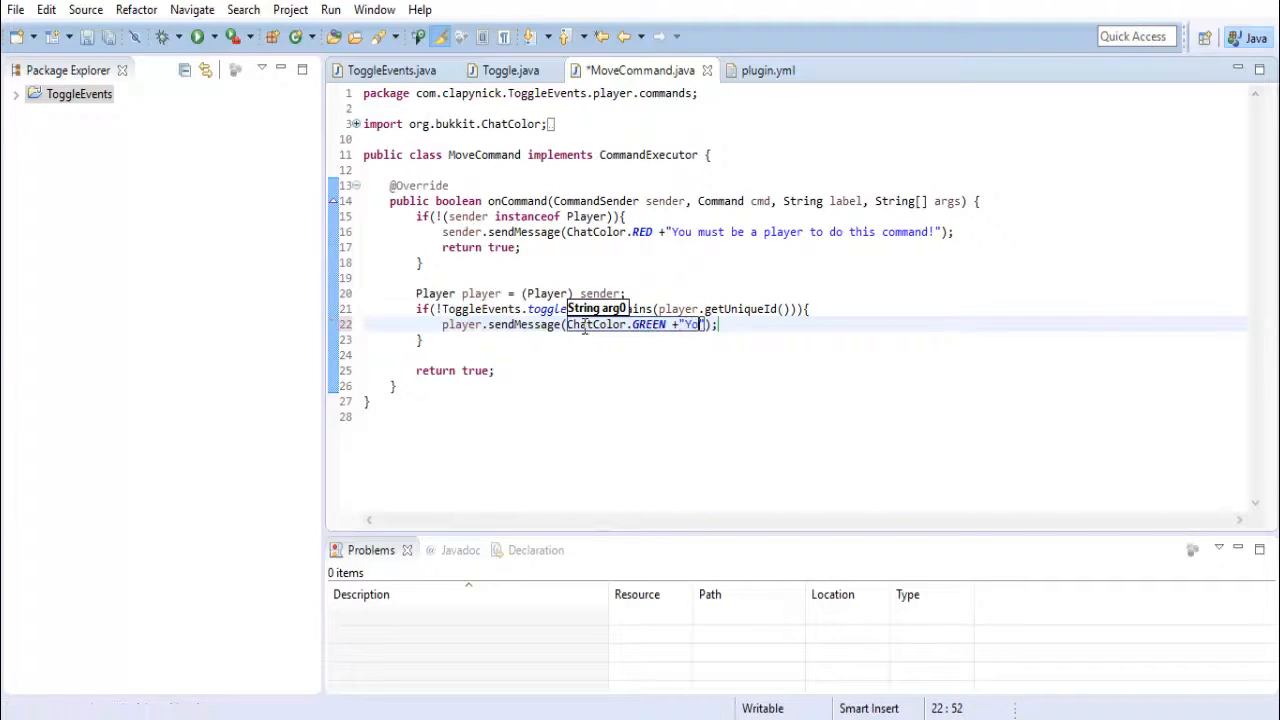
pyautogui.write('Coords has been turned on!')
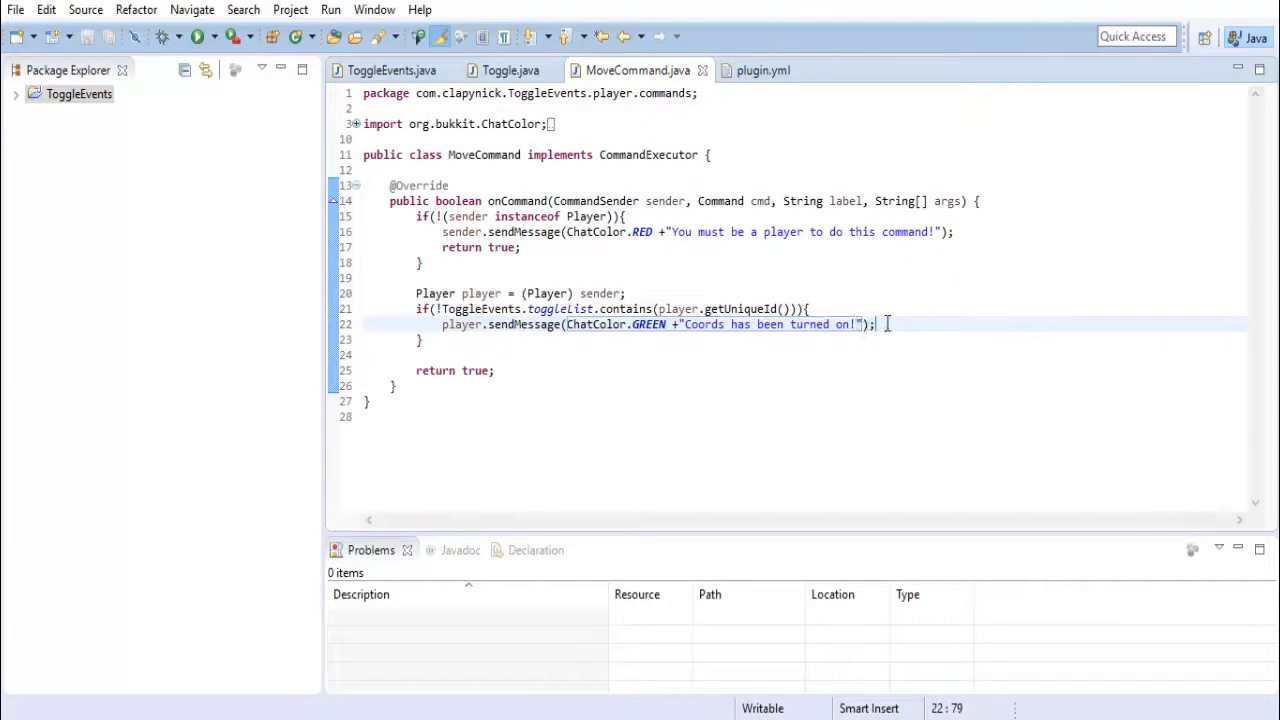
pyautogui.press('Enter')
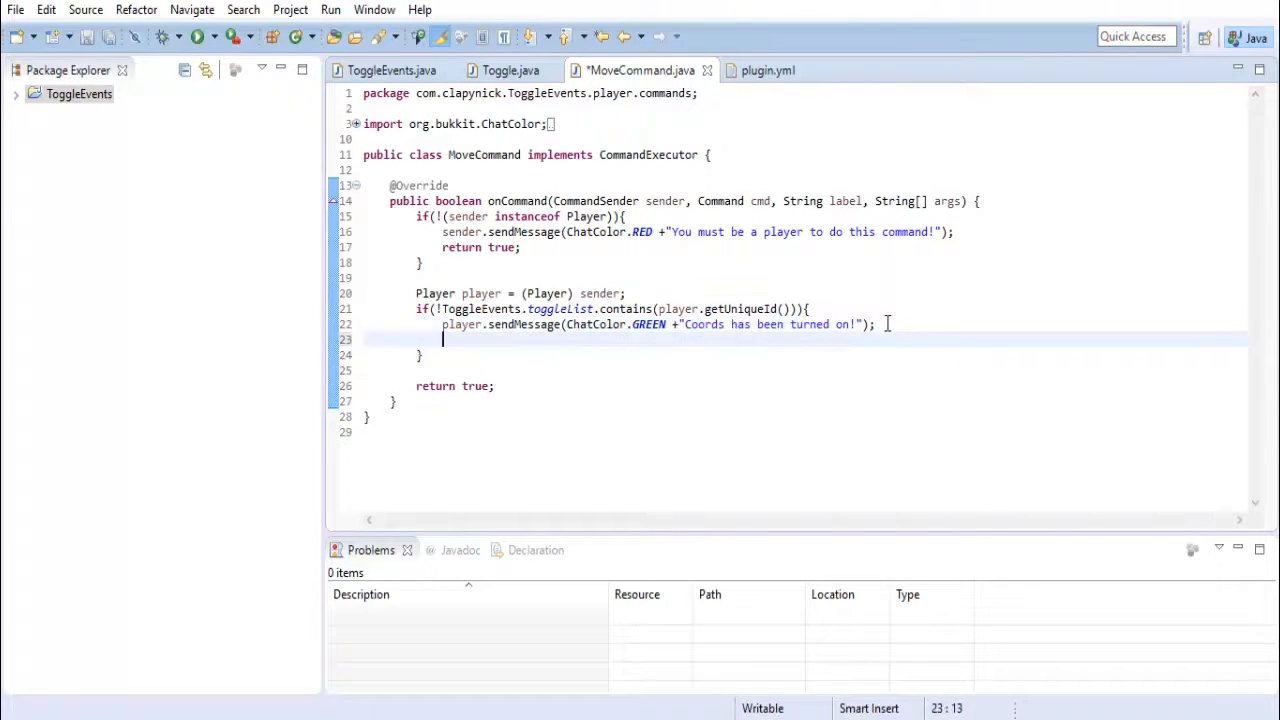
# Add the player's UUID with ToggleEvents.toggleList.add(player.getUniqueId())
pyautogui.write('Tog')
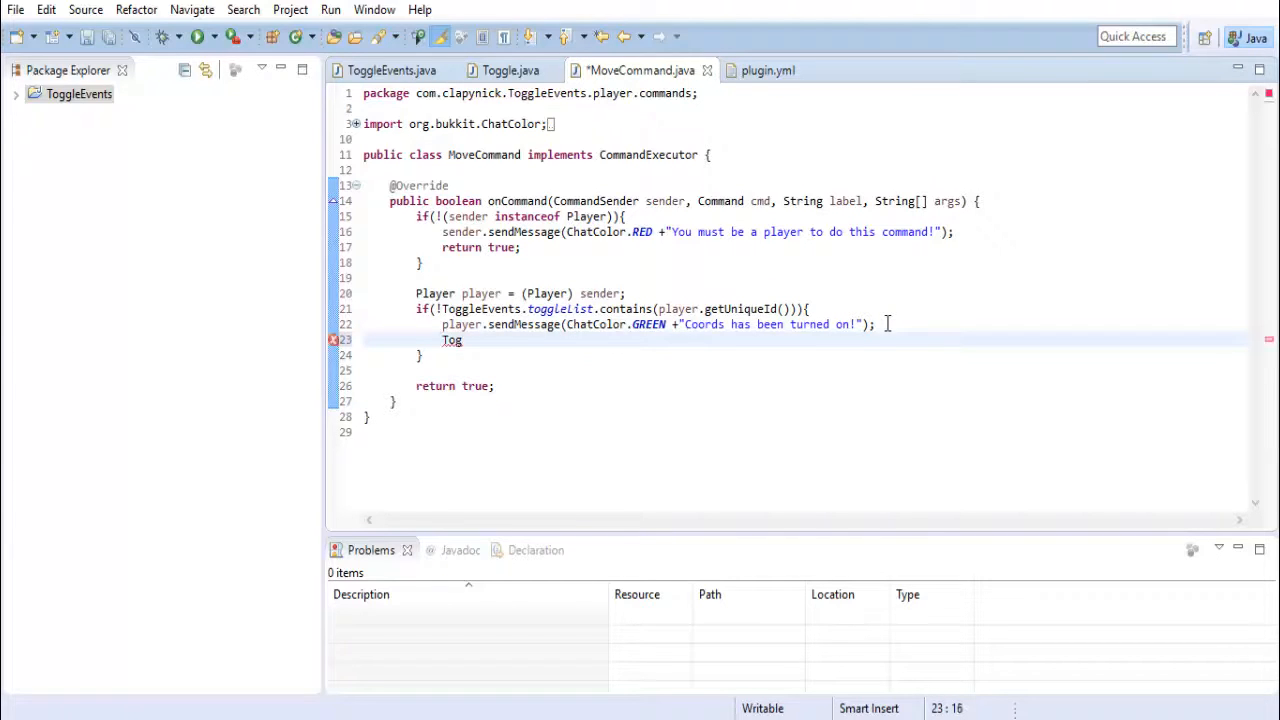
pyautogui.press('BackSpace')
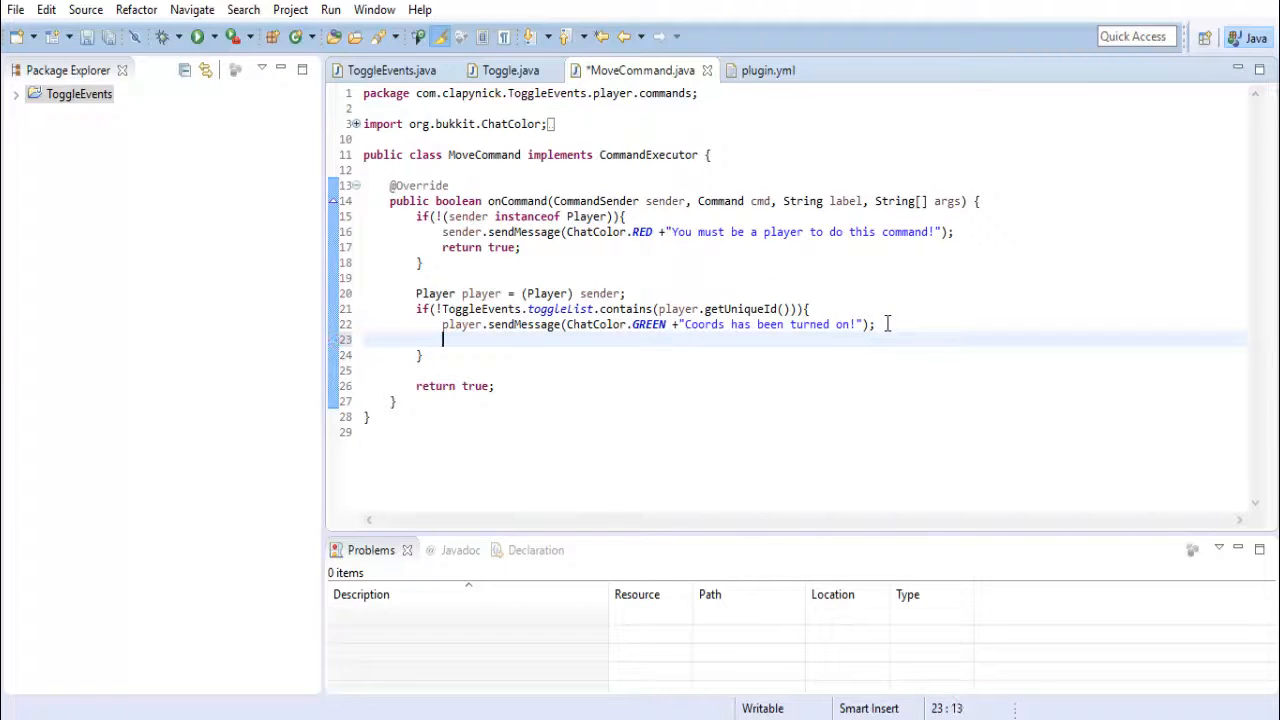
pyautogui.write('ToggleEvents.toggleList')
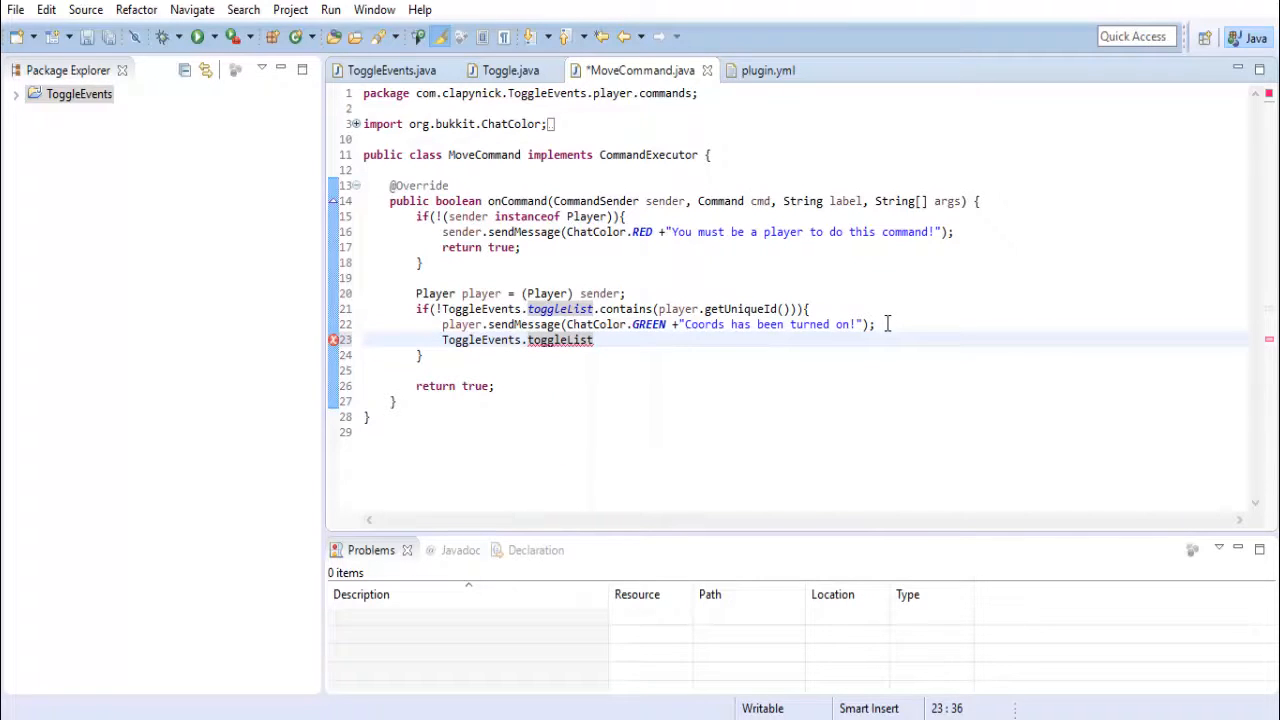
pyautogui.write('.add(play')
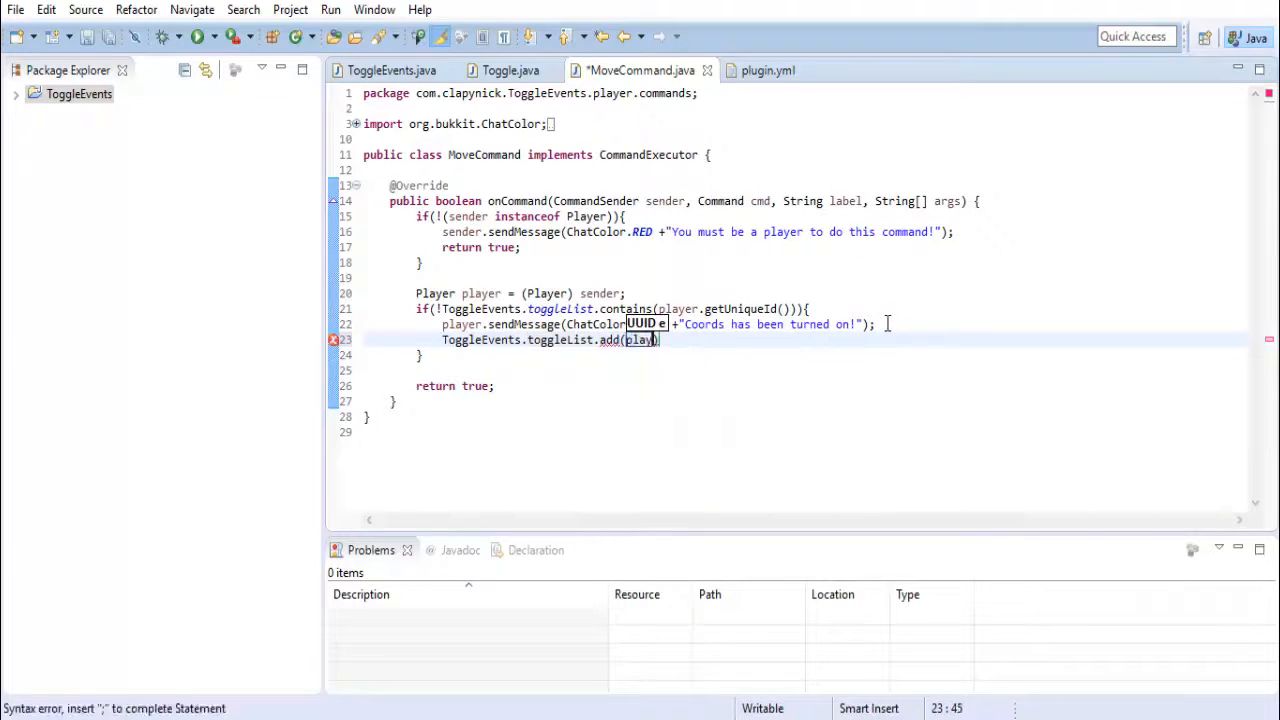
pyautogui.write('.getUniqueId(')
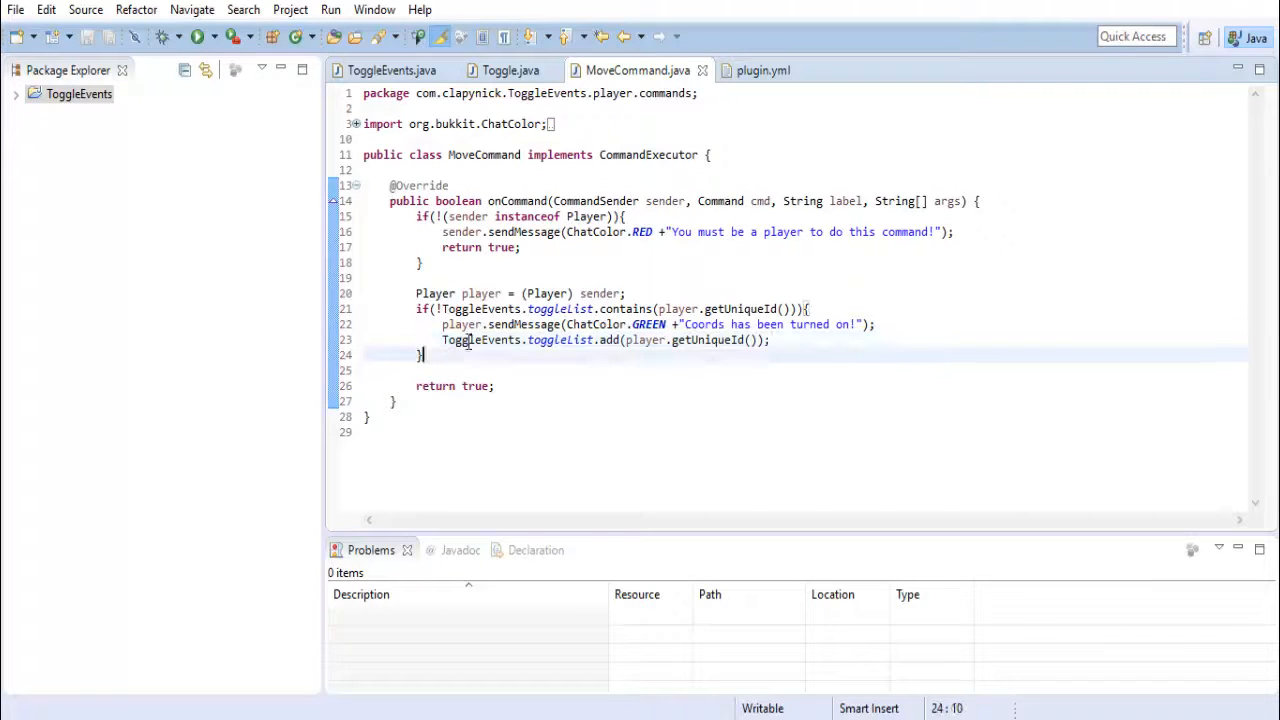
# Add an else branch sending a red "Coords has been turned off!" message
pyautogui.write('e')
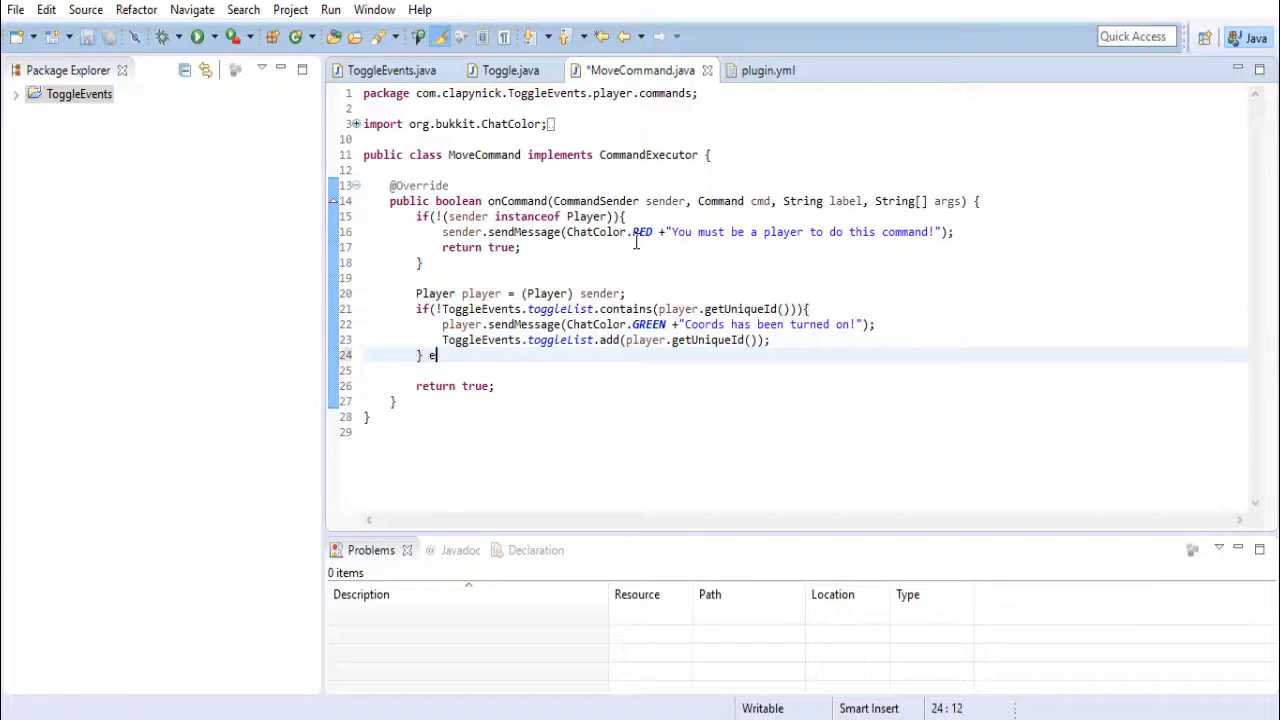
pyautogui.write('lse{')
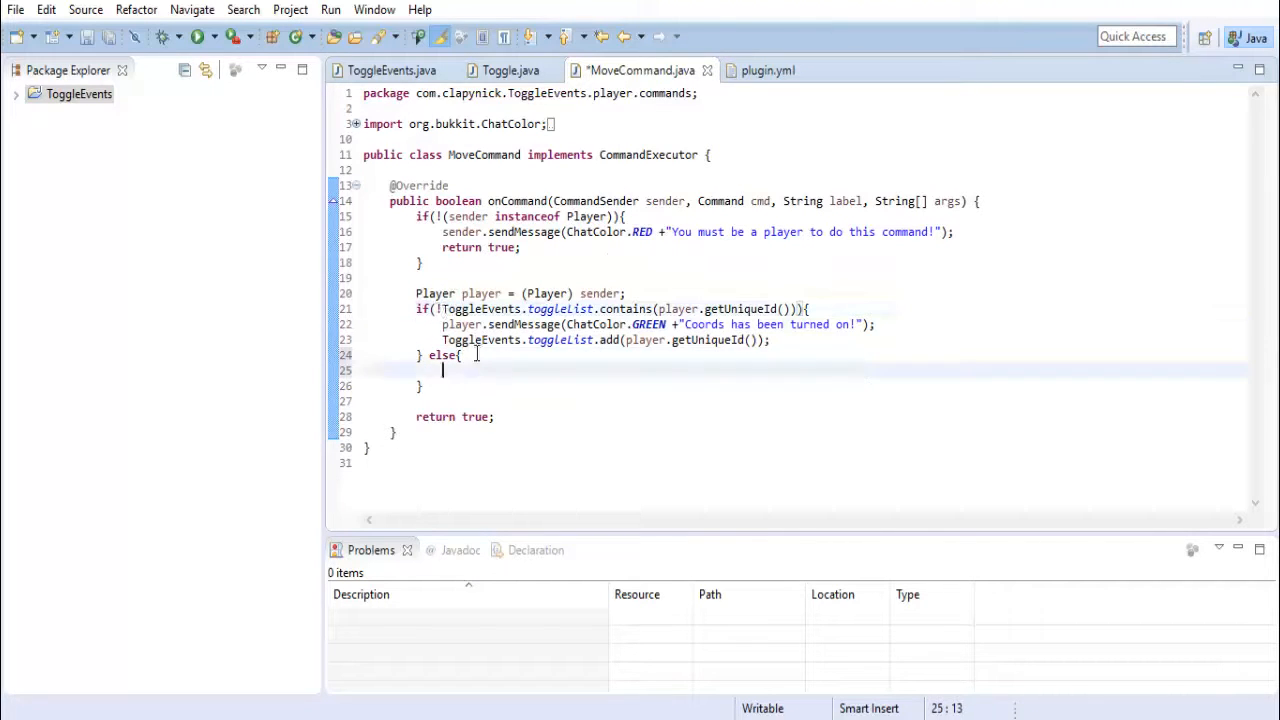
pyautogui.moveTo(480, 340)
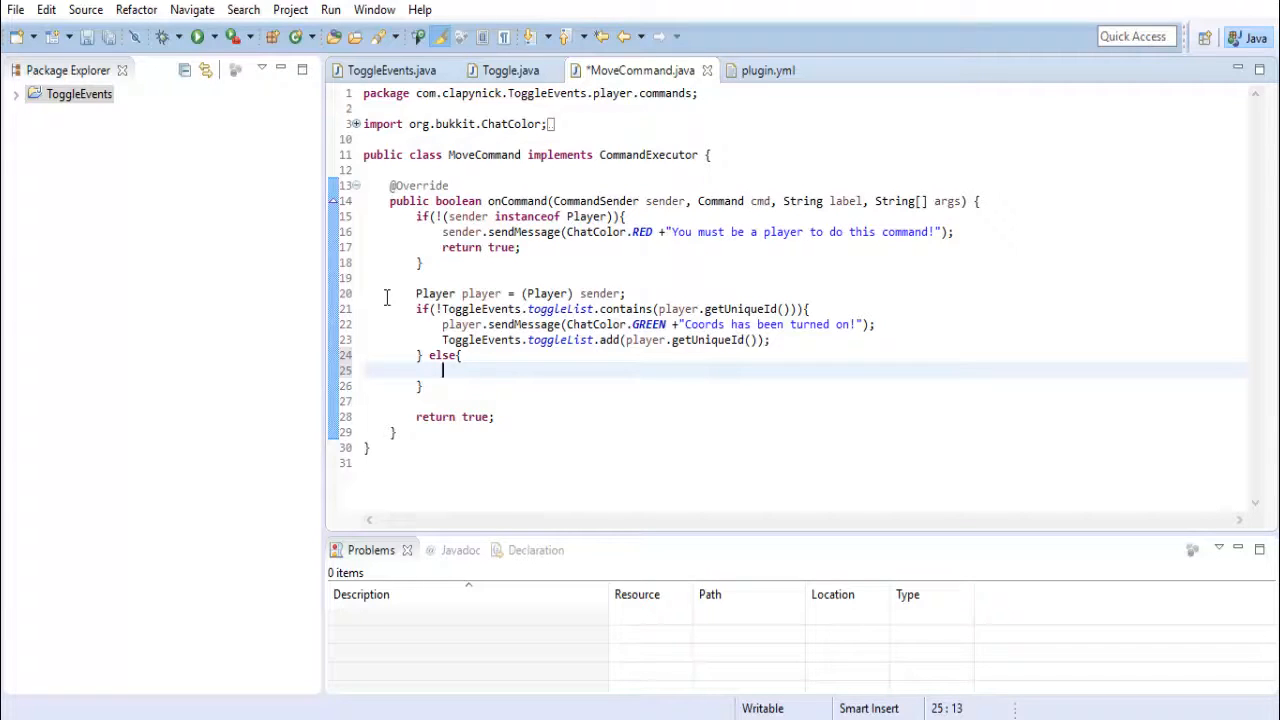
pyautogui.write('player.')
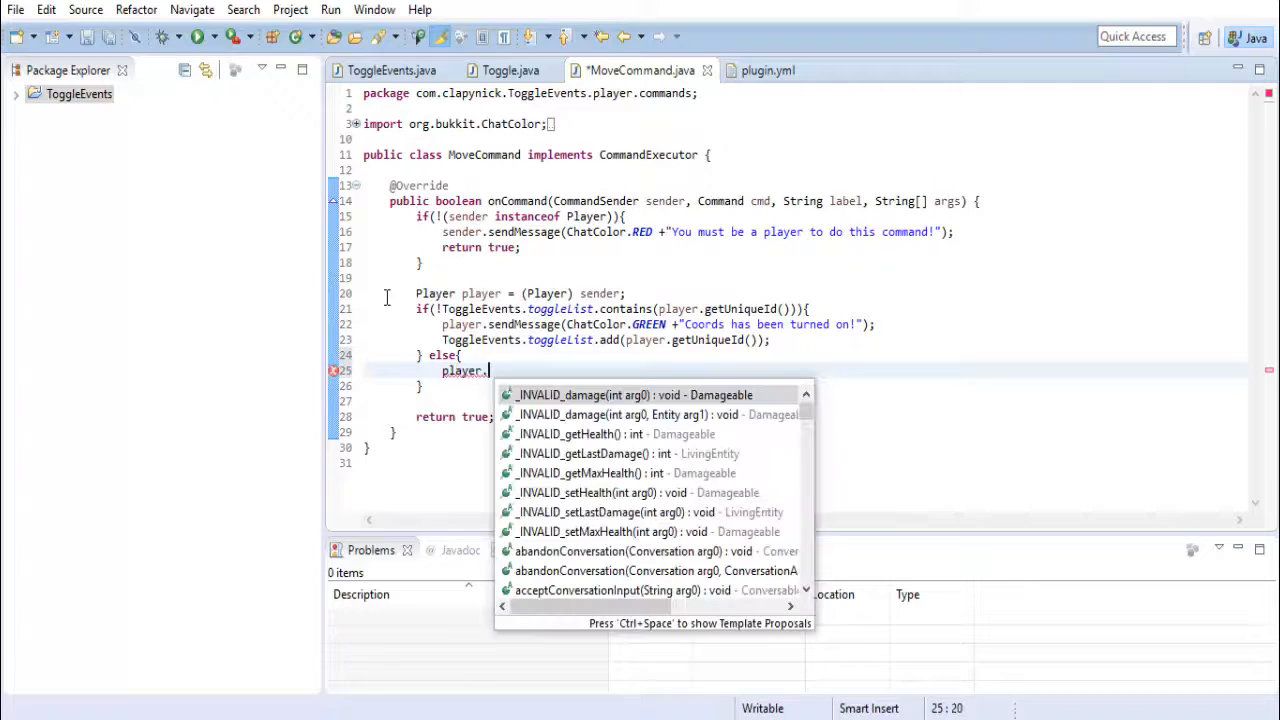
pyautogui.write('sendMessage();')
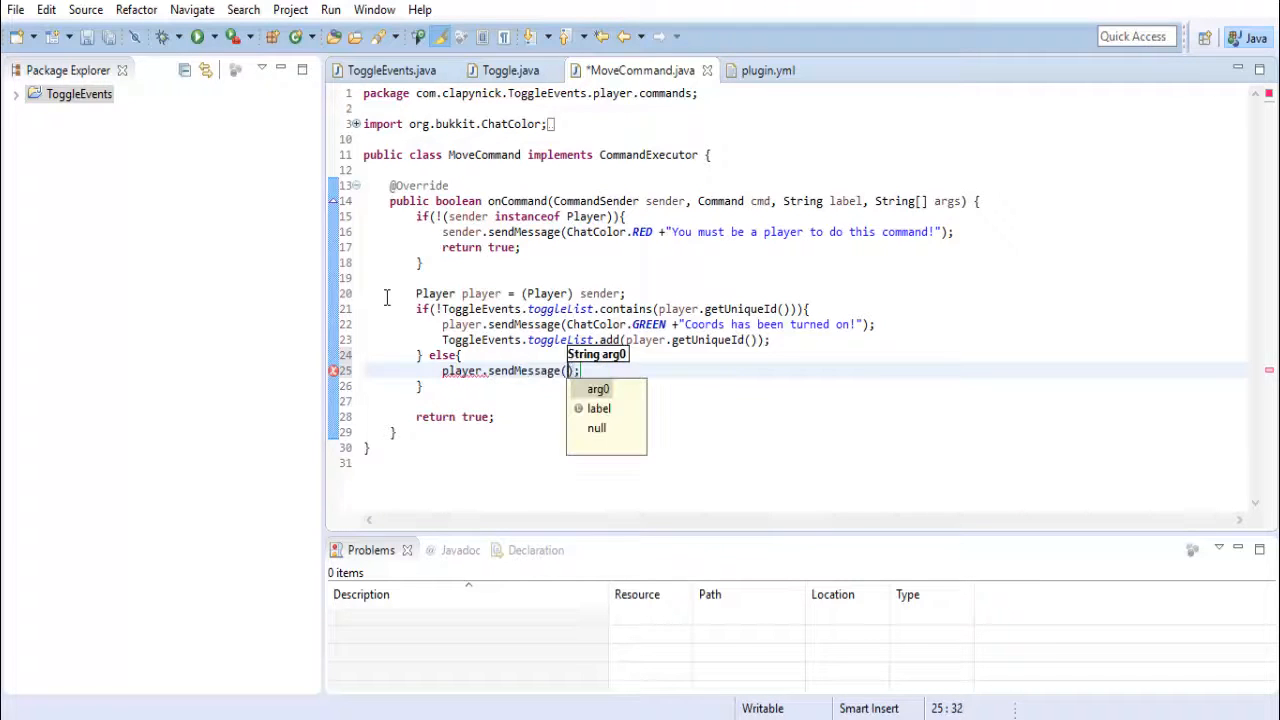
pyautogui.write('ChatColor.RED +"')
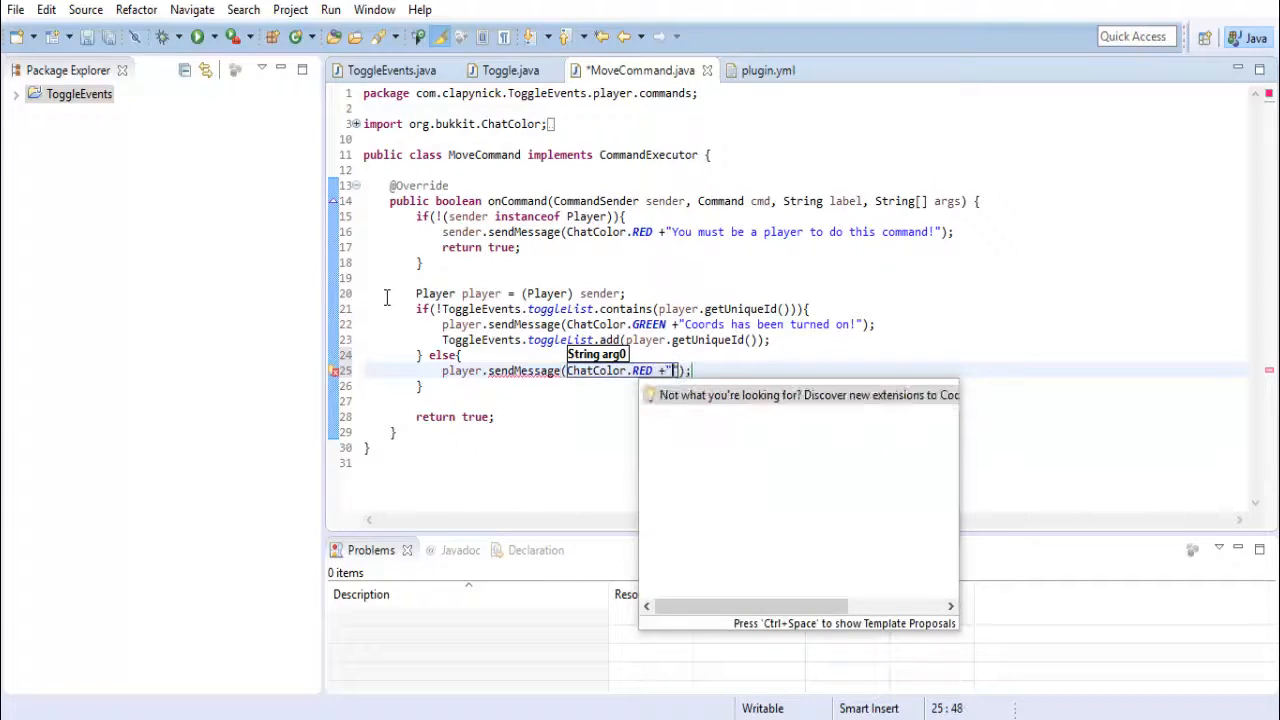
pyautogui.write('Coords has been turned off!')
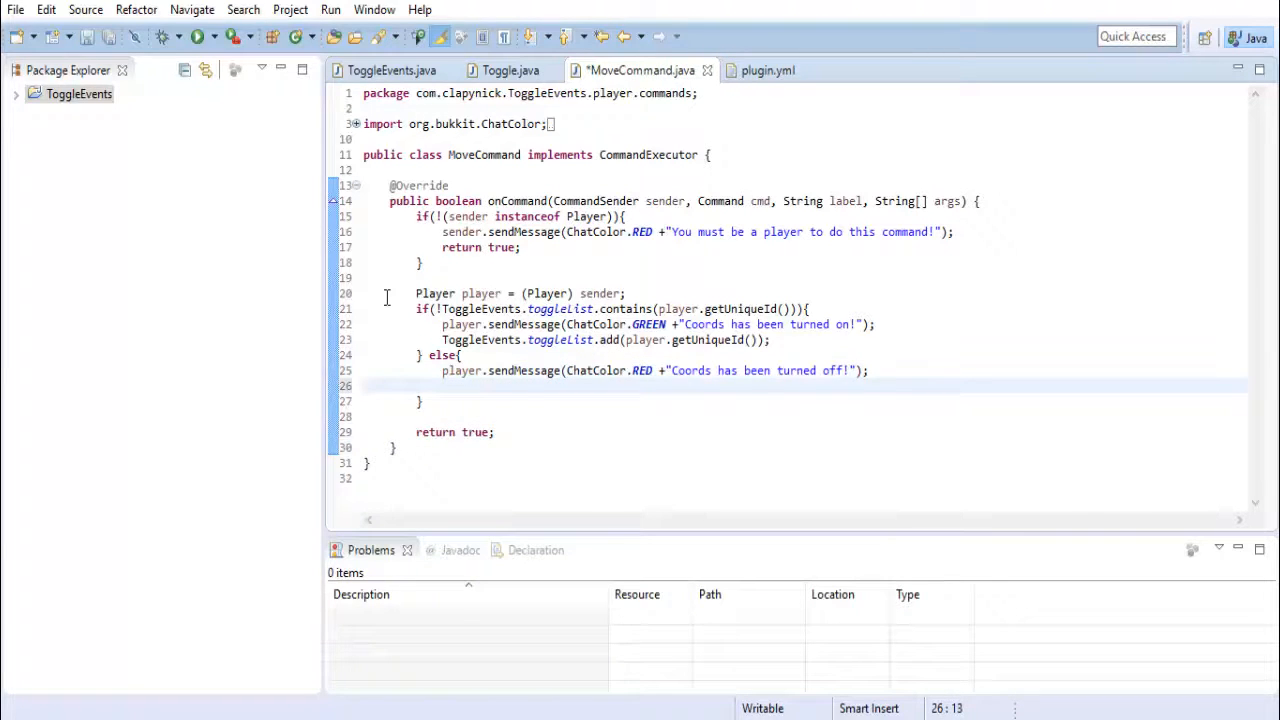
# Remove the player's UUID with ToggleEvents.toggleList.remove(player.getUniqueId()) and save
pyautogui.write('ToggleEvents.')
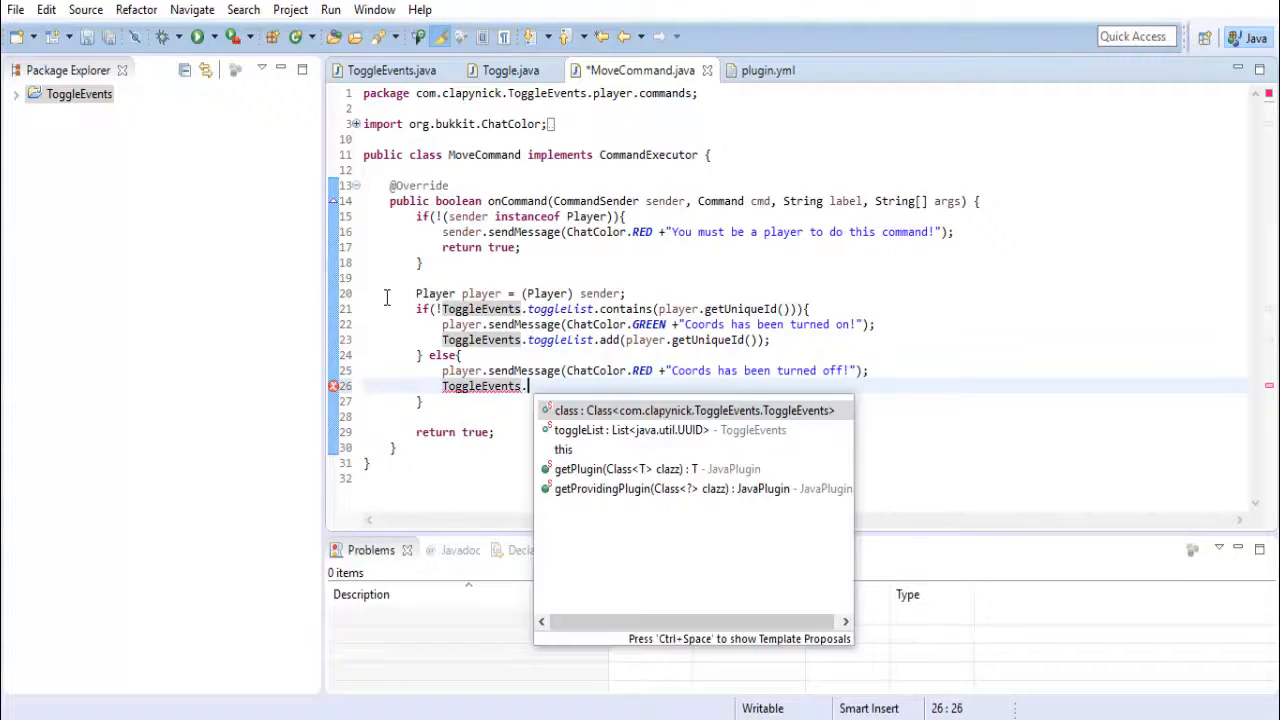
pyautogui.press('Escape')
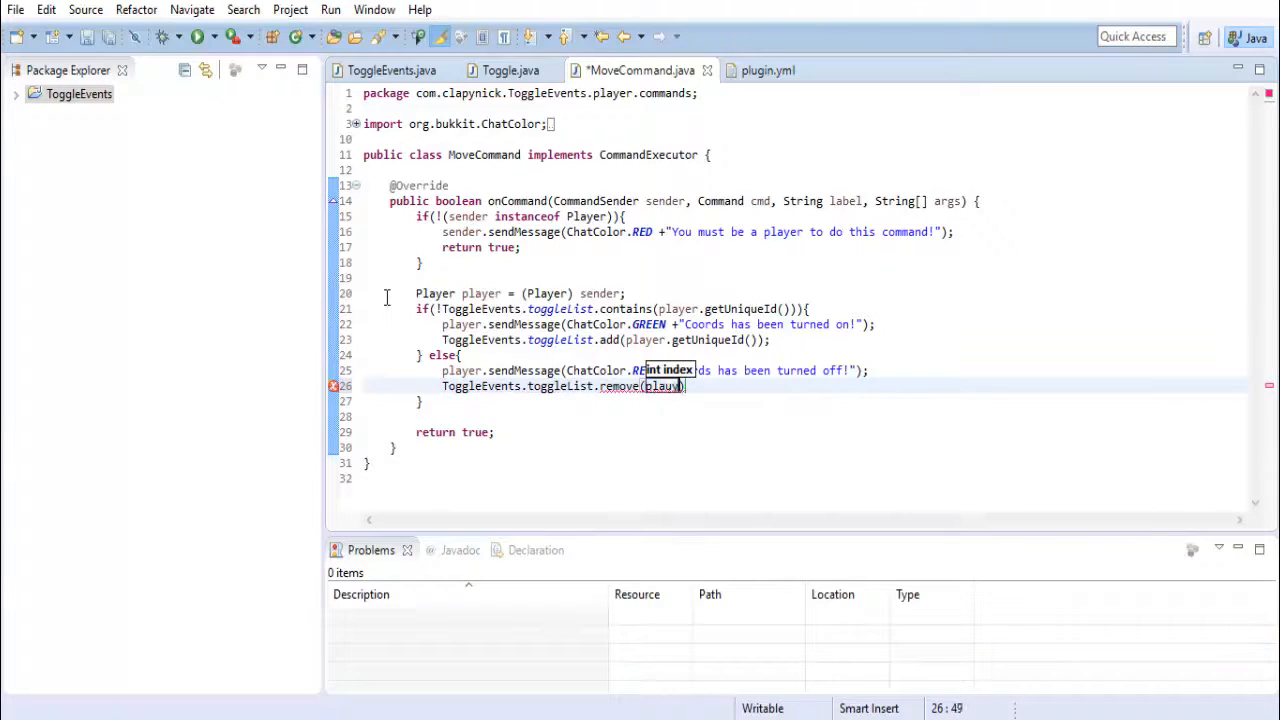
pyautogui.write('player')
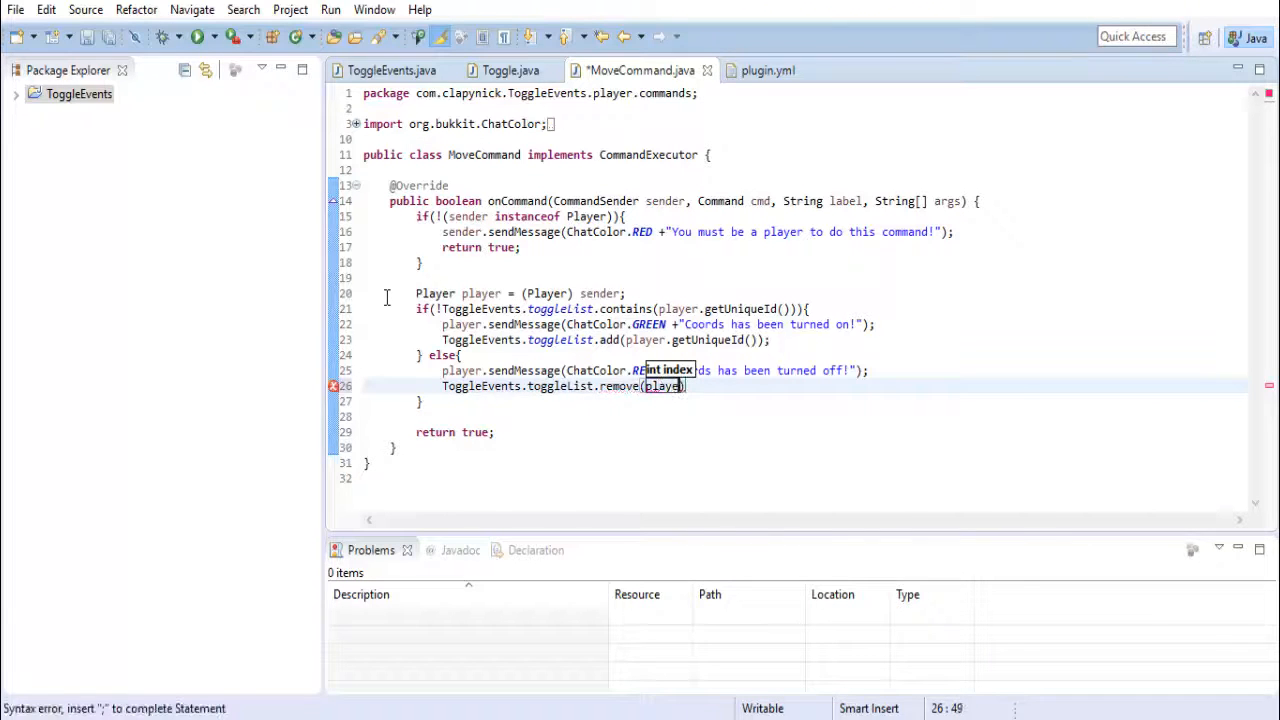
pyautogui.write('.getUniqueId(')
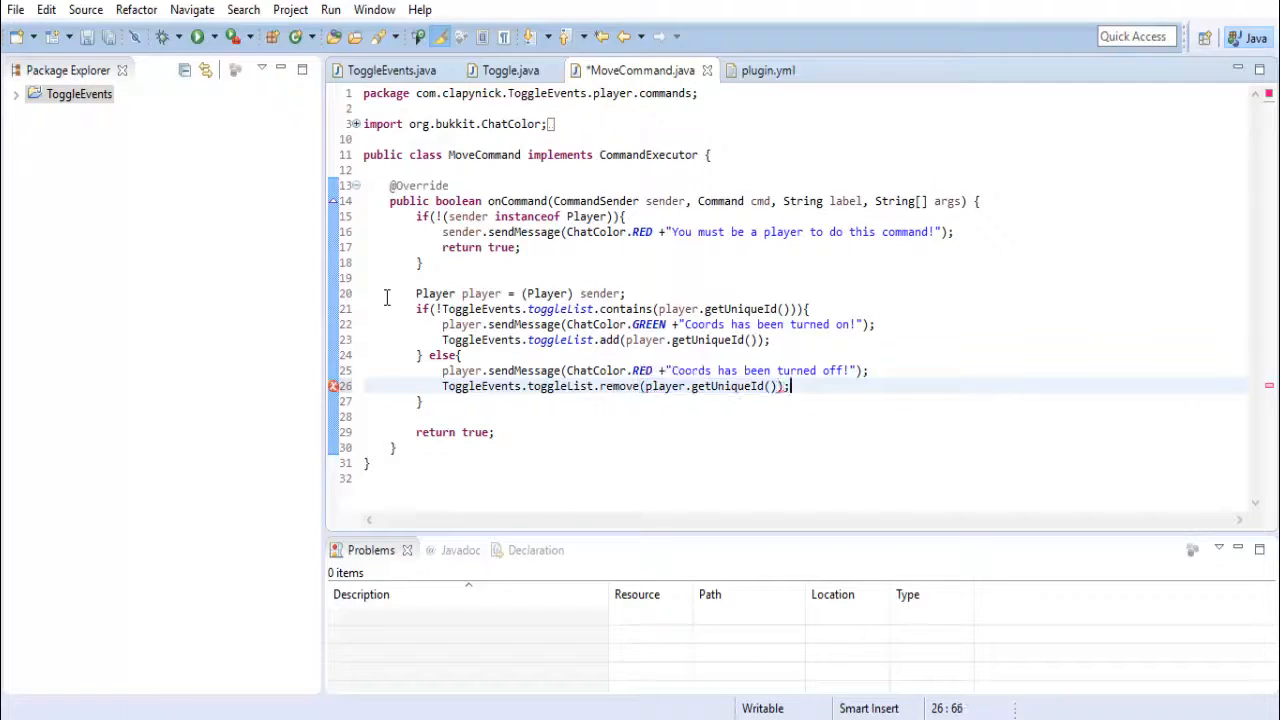
pyautogui.press('ctrl+s')
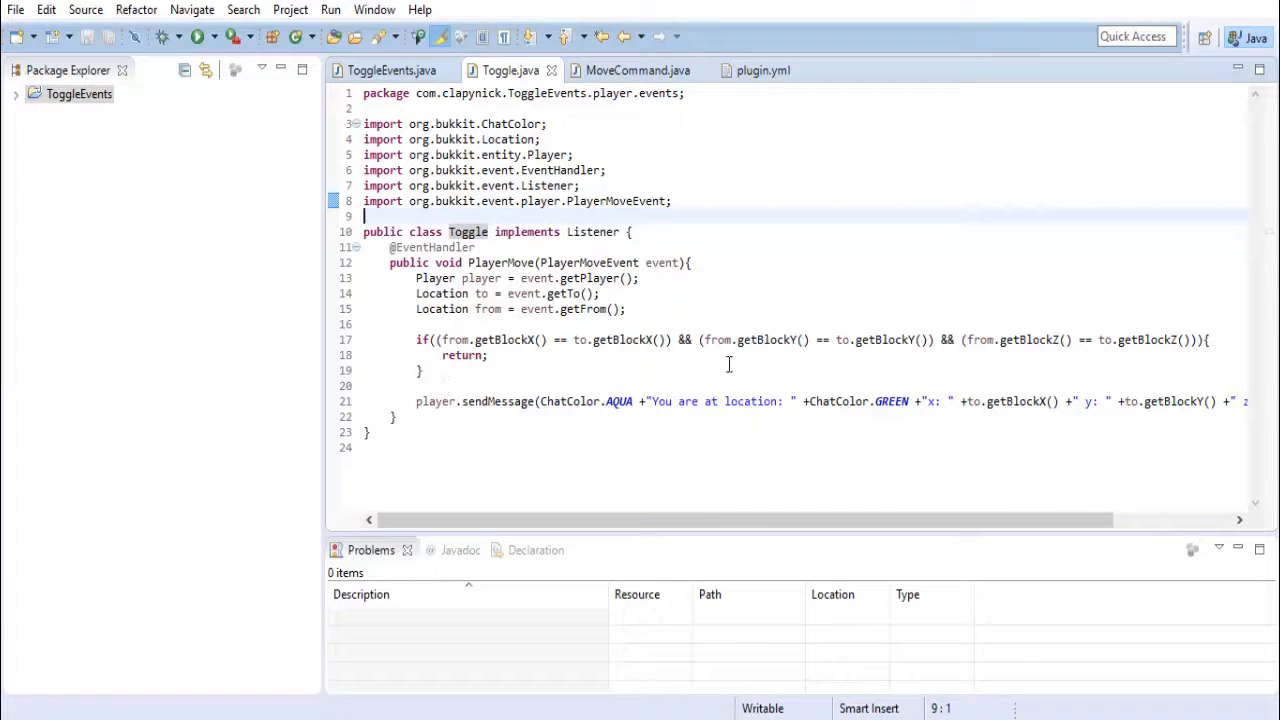
pyautogui.moveTo(688, 366)
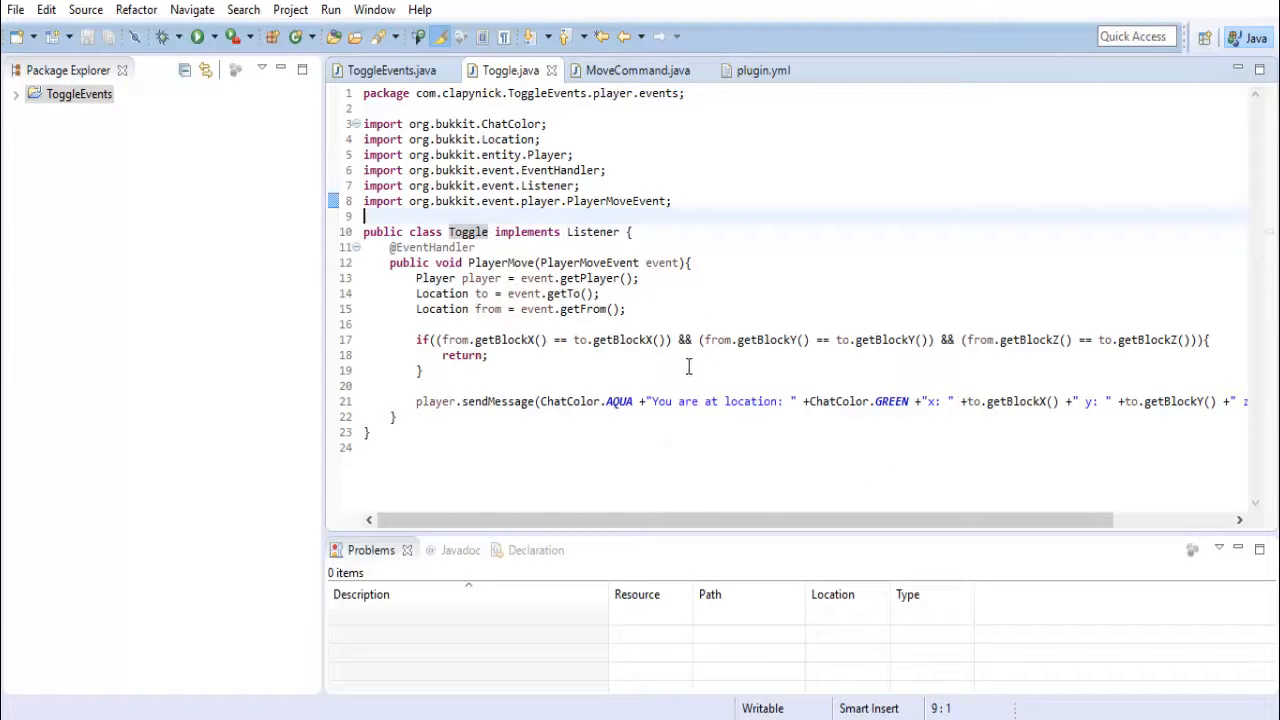
# Wrap the move handler in if(ToggleEvents.toggleList.contains(player.getUniqueId())) in Toggle.java
pyautogui.click(632, 70)
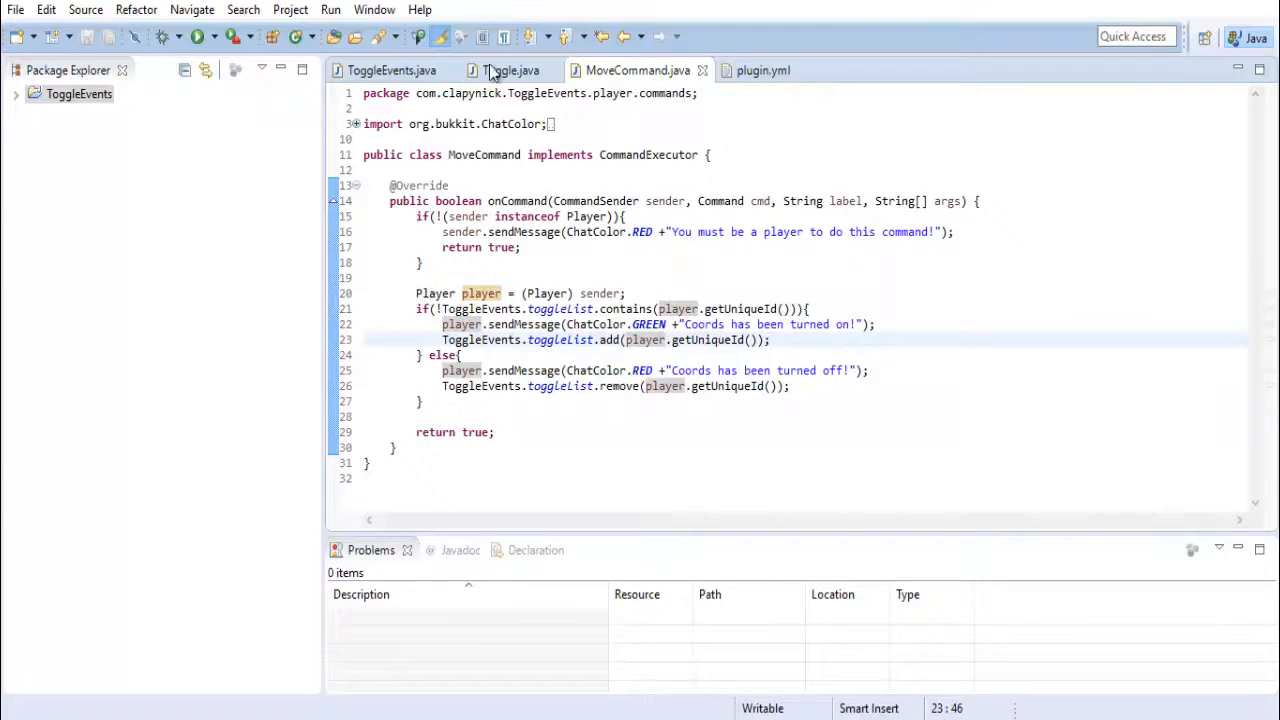
pyautogui.click(506, 70)
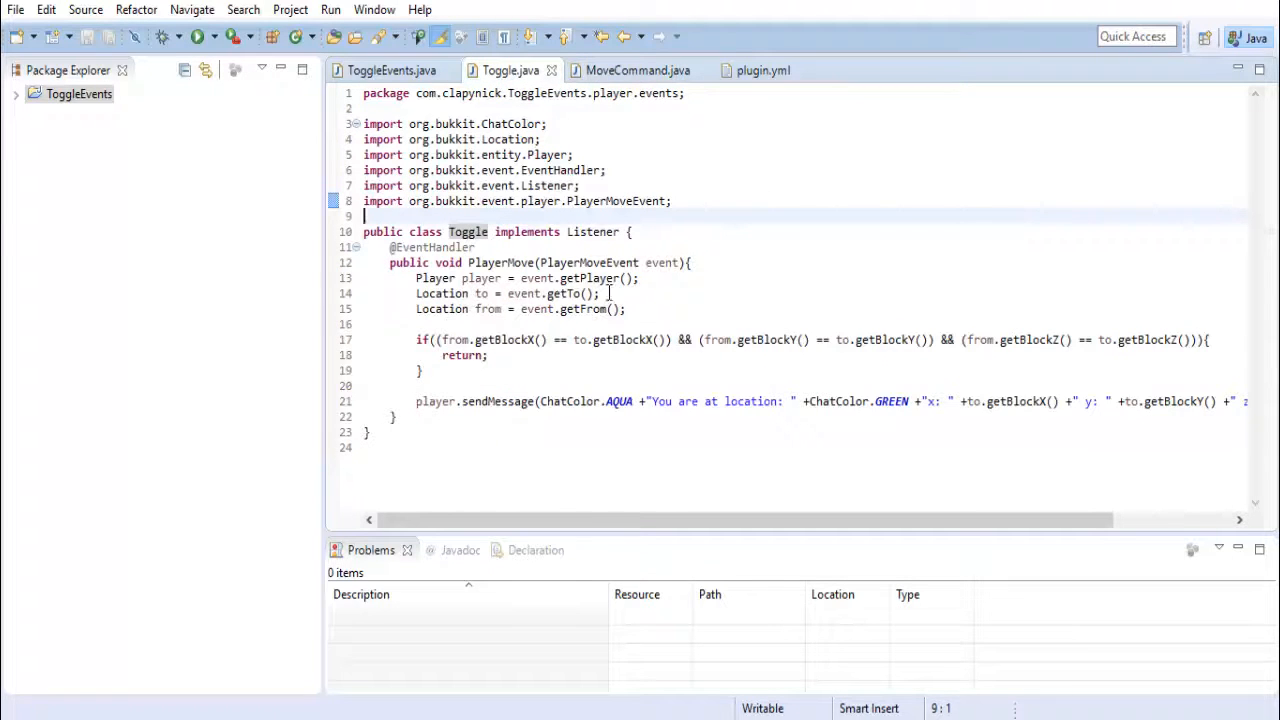
pyautogui.write('if')
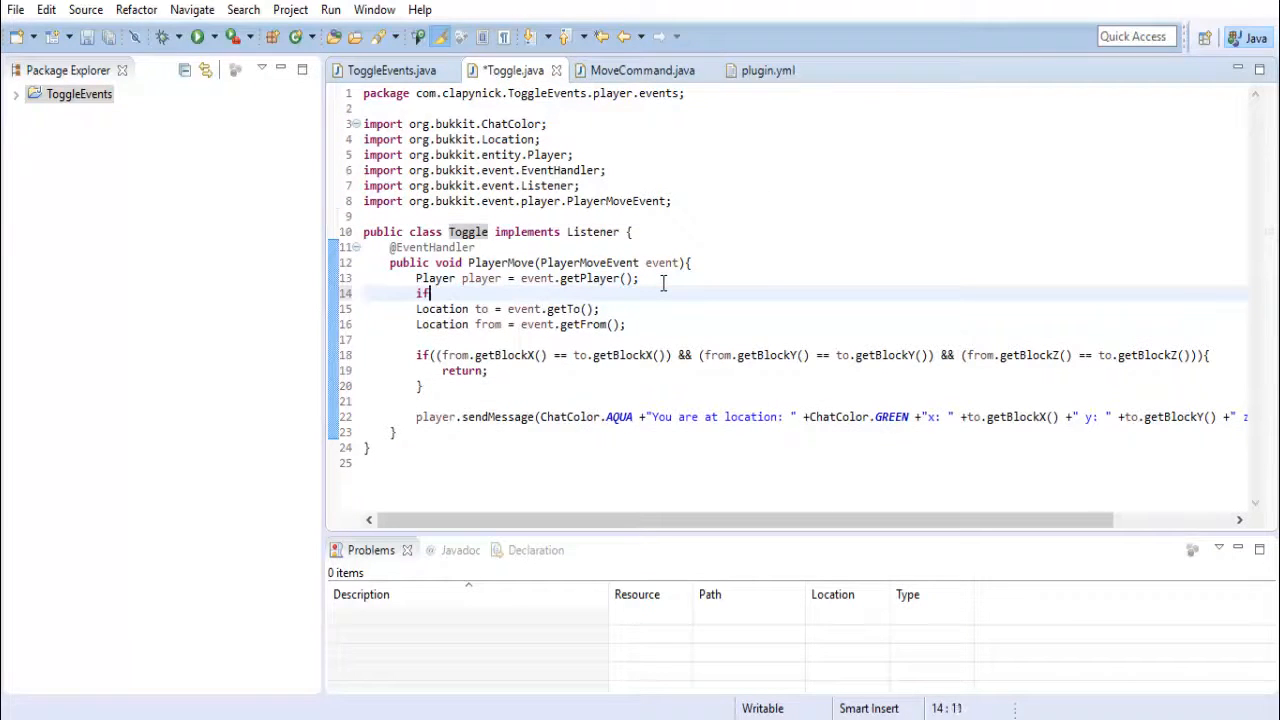
pyautogui.write('()')
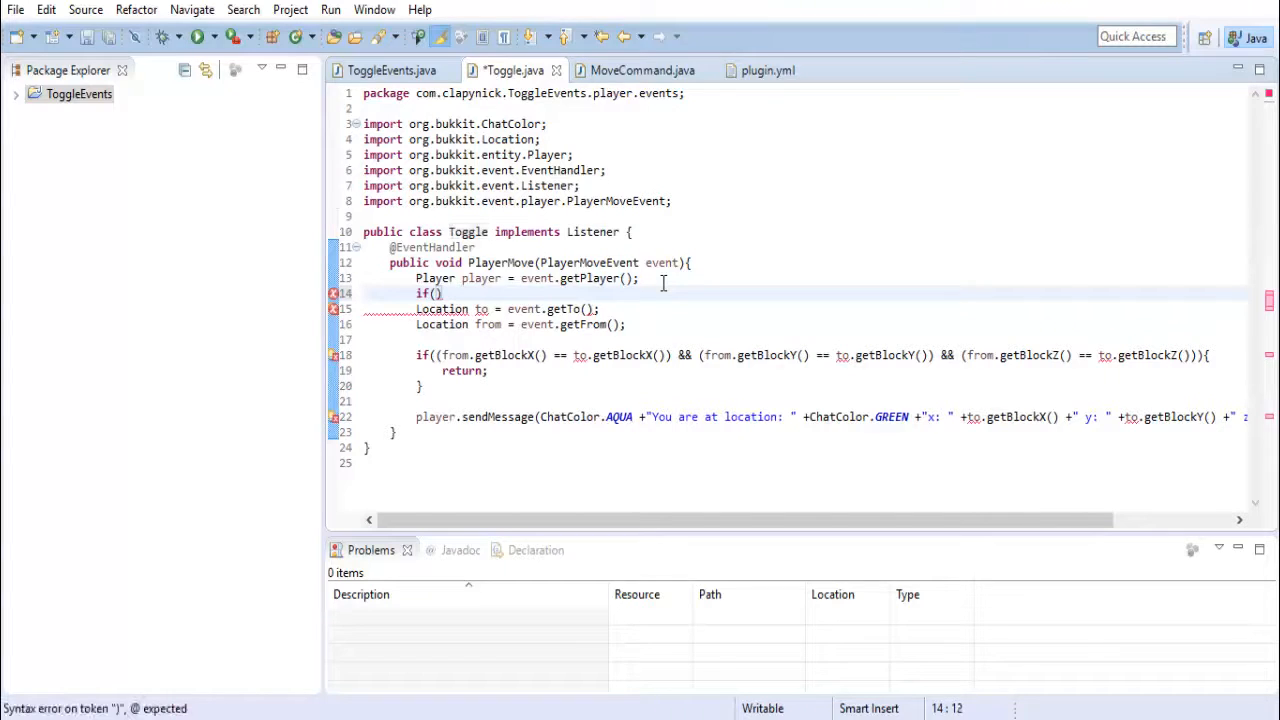
pyautogui.write('ToggleEvents.toggleList.contains(play')
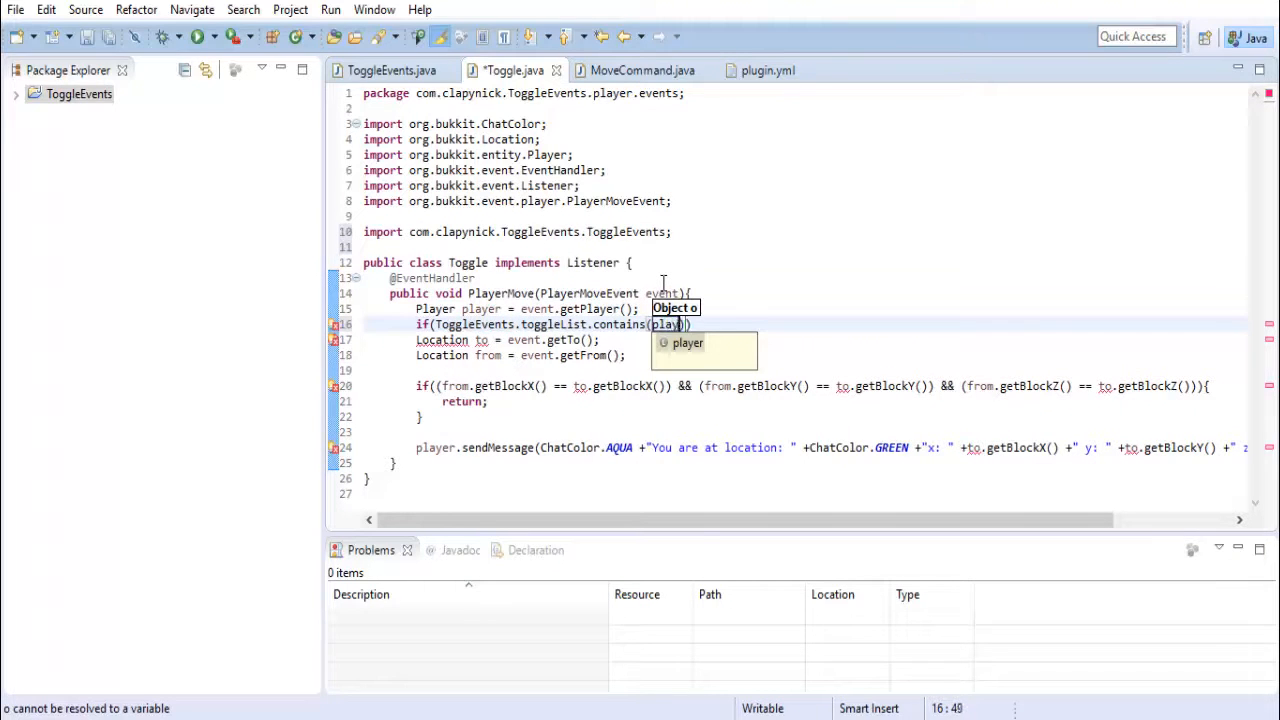
pyautogui.write('.getU')
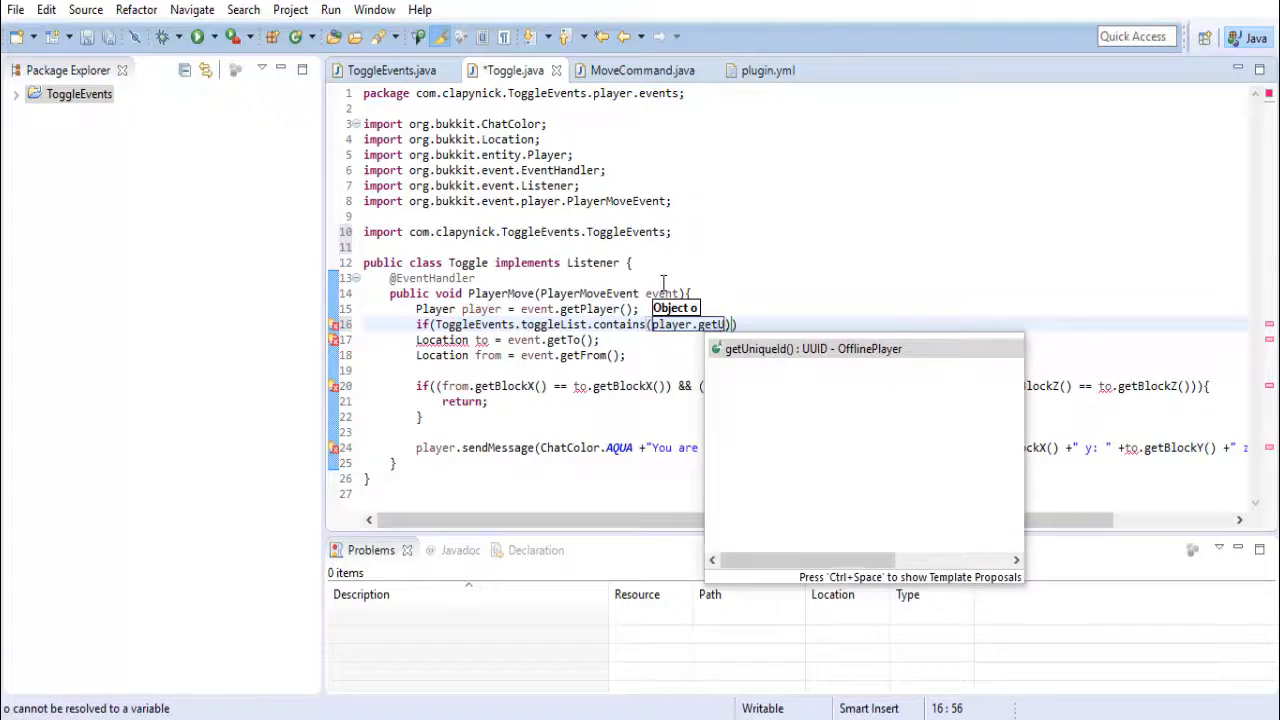
pyautogui.press('Enter')
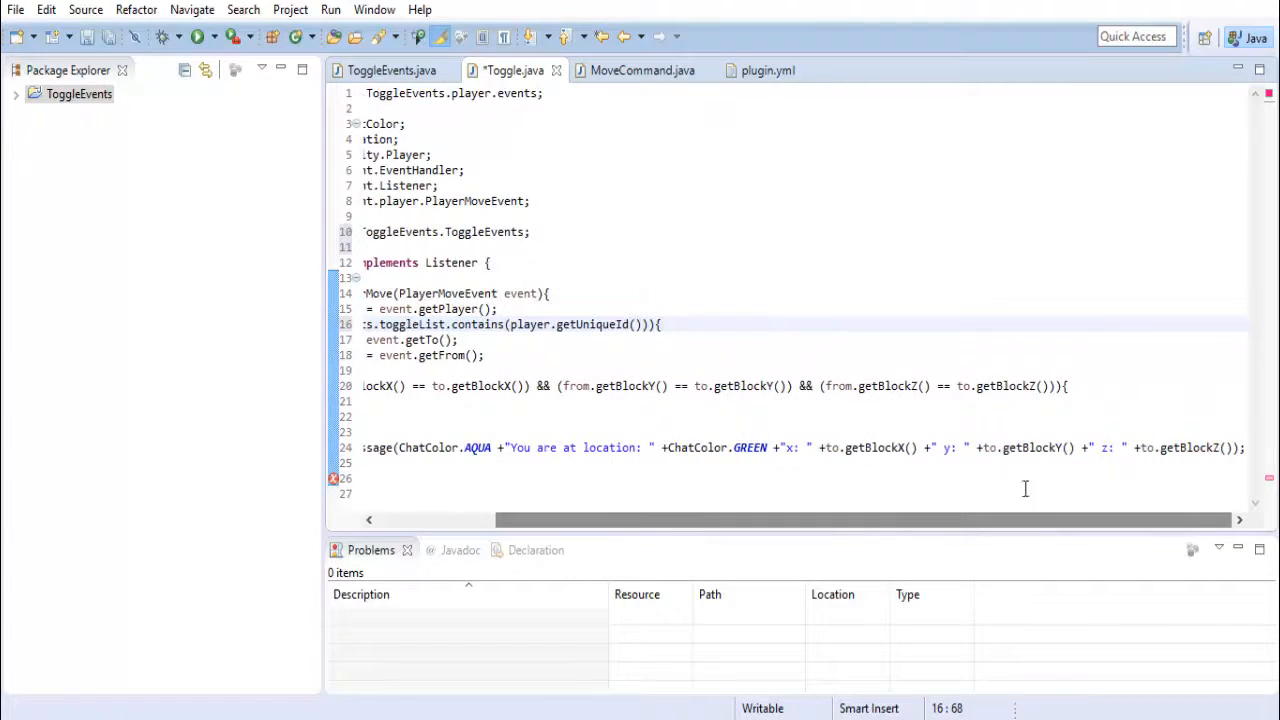
pyautogui.click(1242, 448)
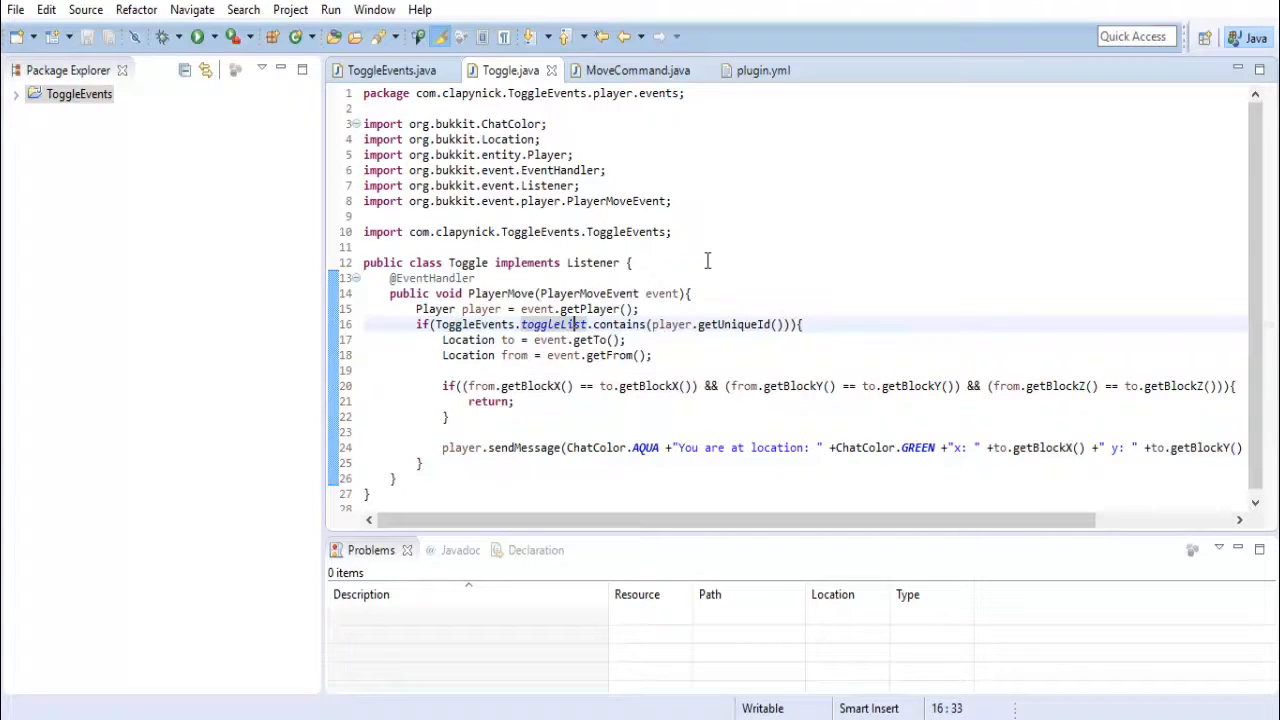
pyautogui.moveTo(408, 356)
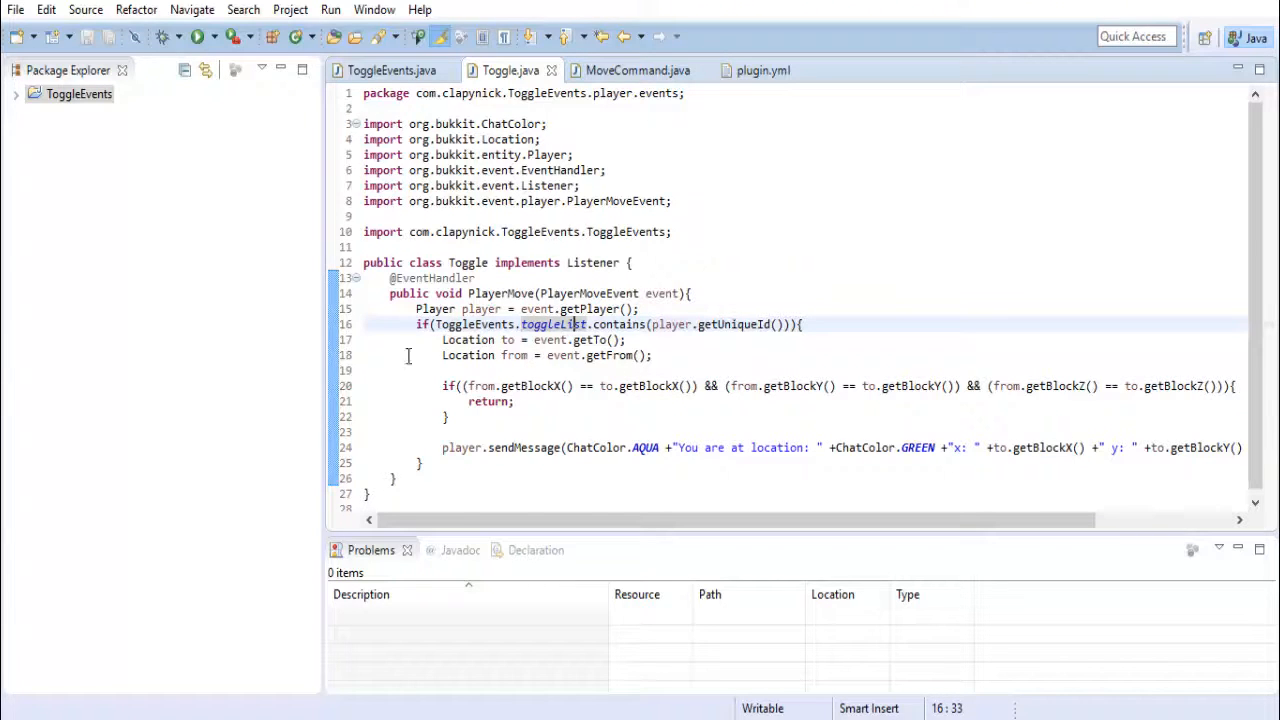
pyautogui.moveTo(502, 340)
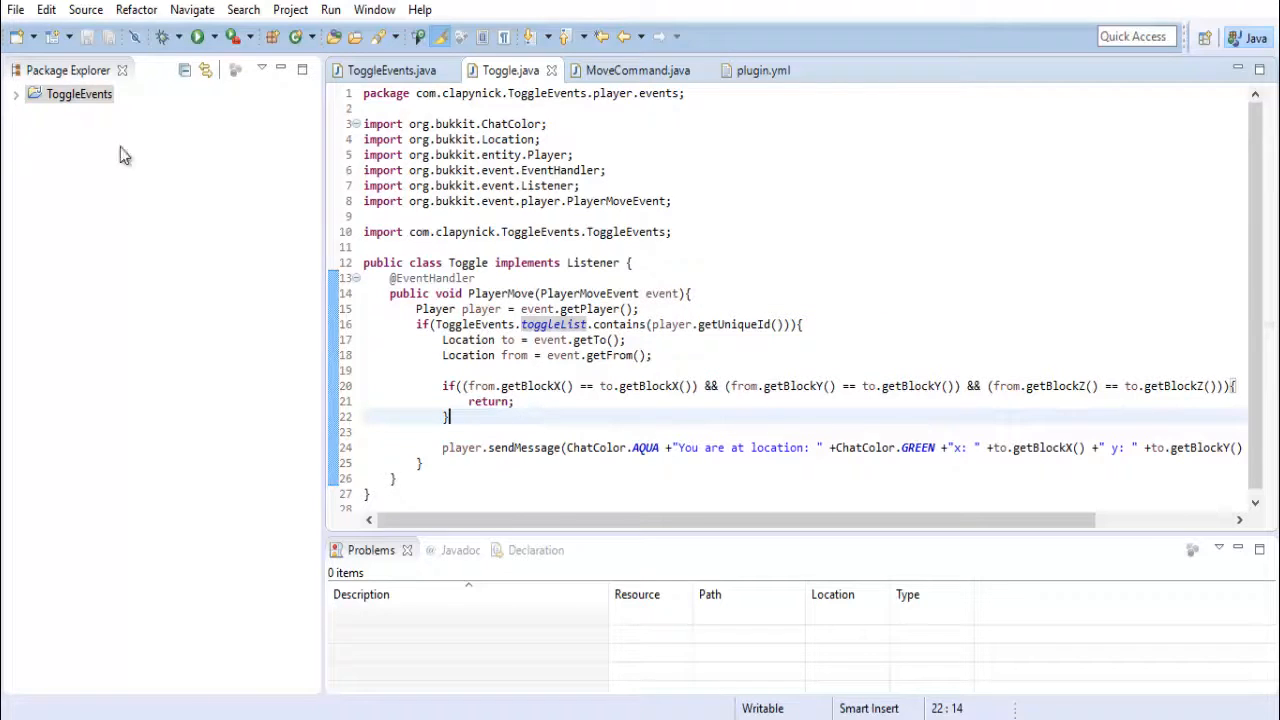
# Bring up the context menu for the ToggleEvents project in the Package Explorer
pyautogui.rightClick(78, 94)
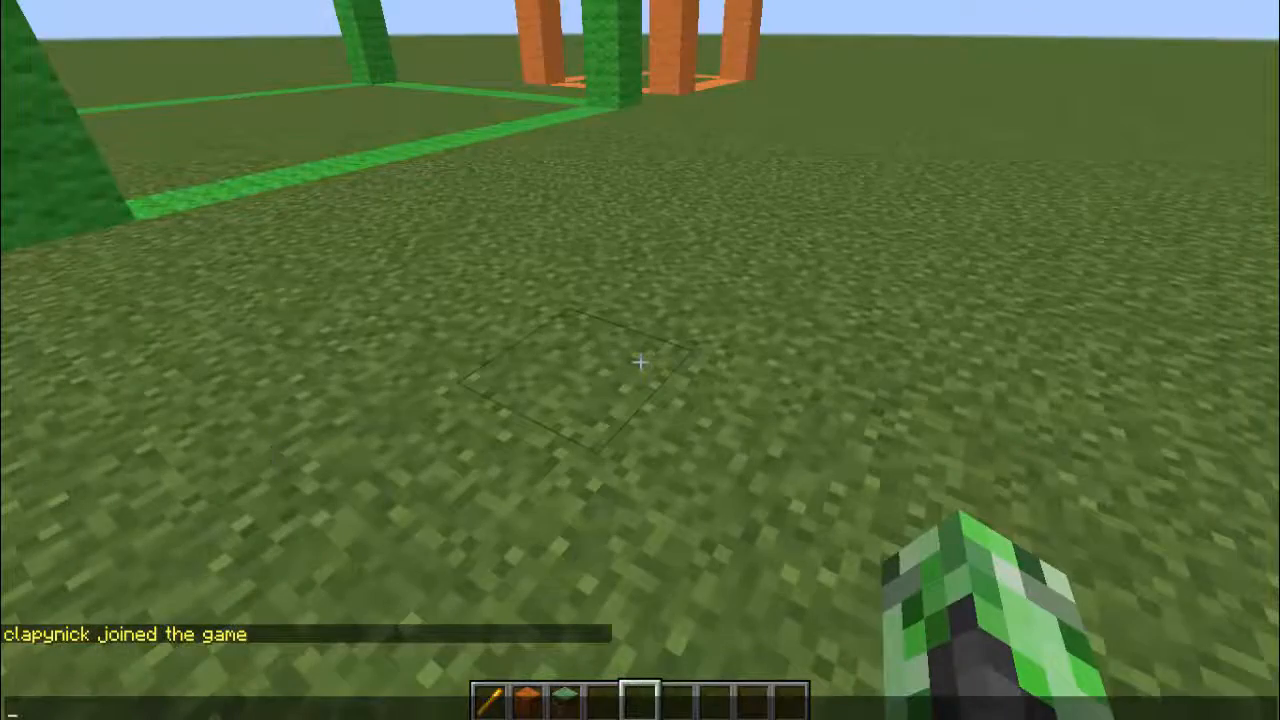
pyautogui.moveTo(642, 368)
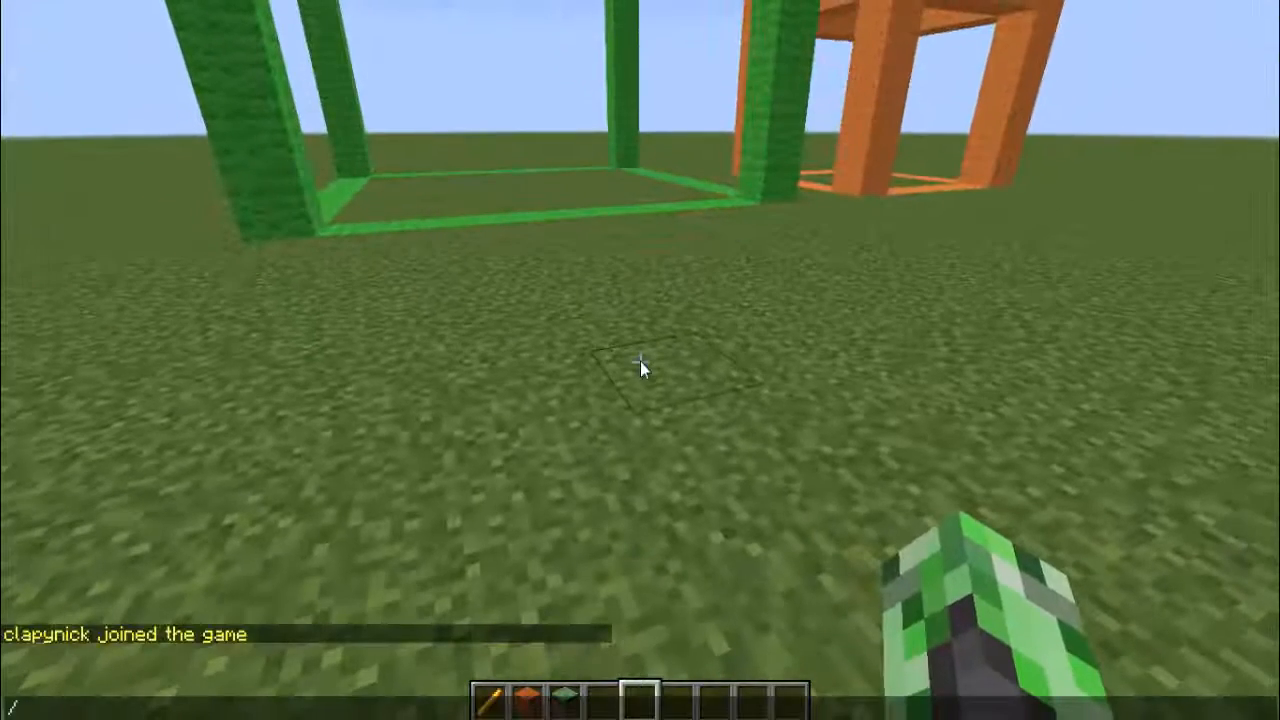
# Run /coords in Minecraft chat to turn coordinate messages off
pyautogui.write('/coords')
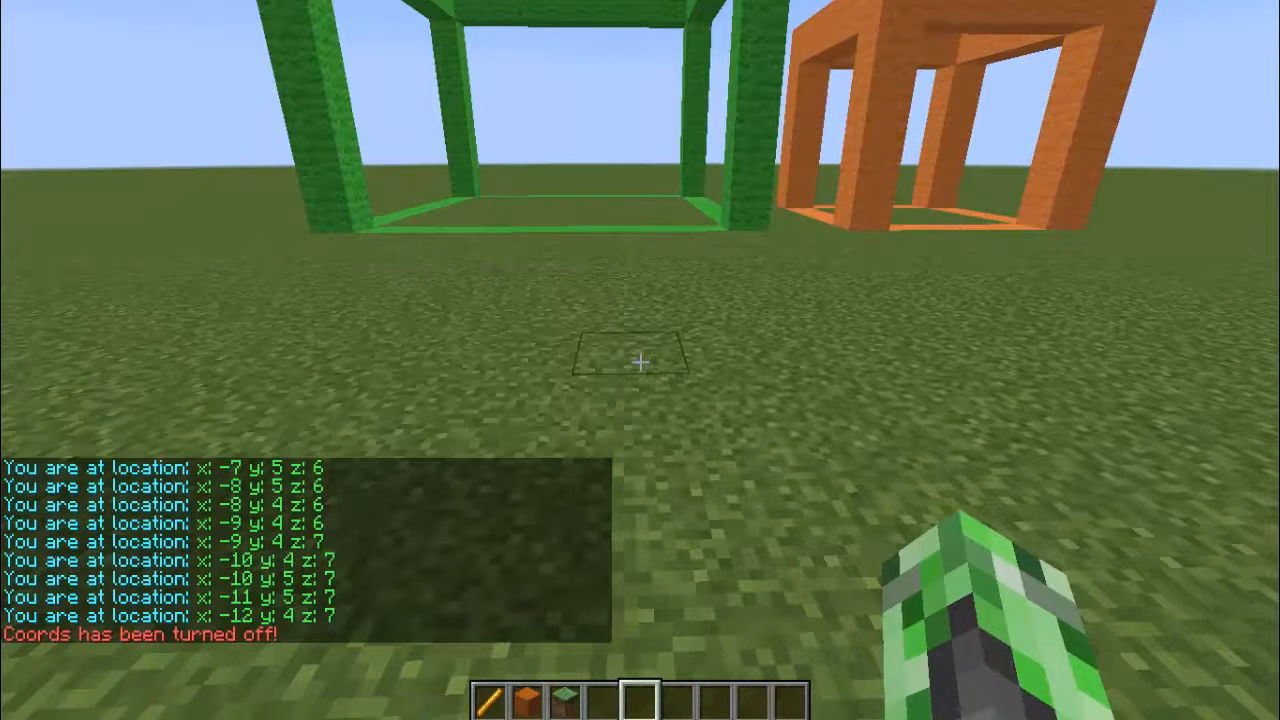
pyautogui.moveTo(640, 360)
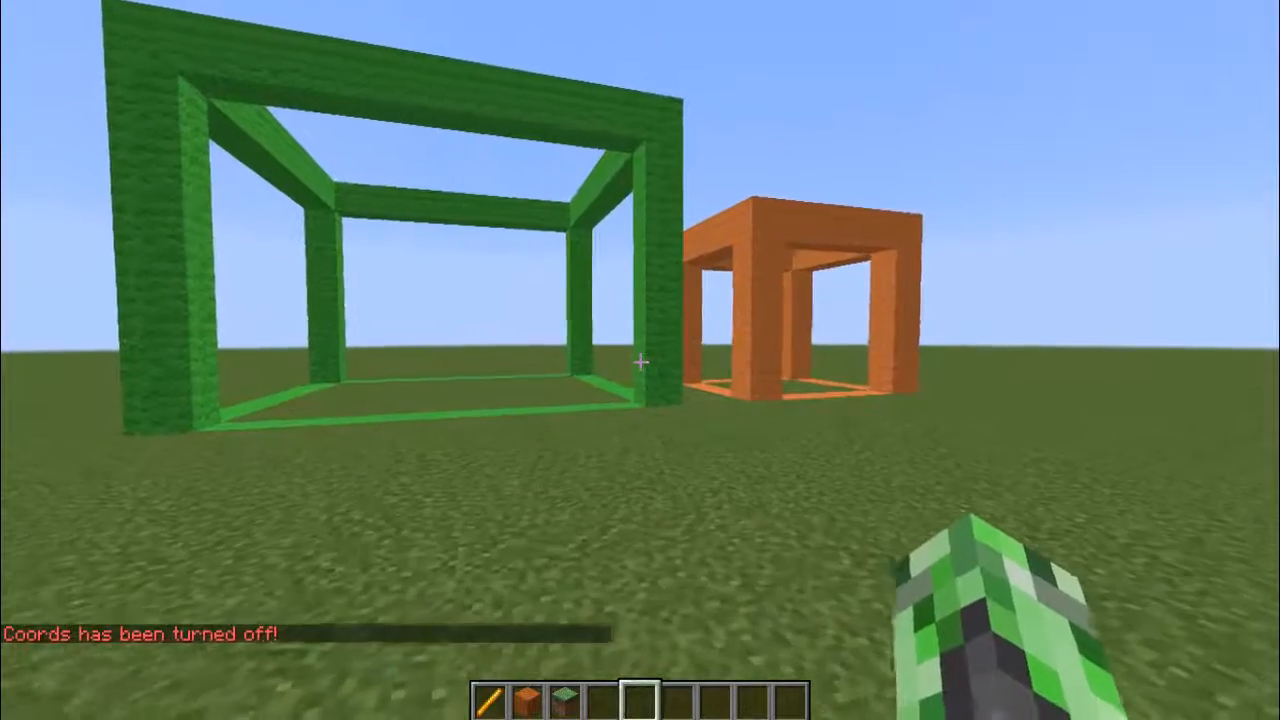
pyautogui.moveTo(640, 360)
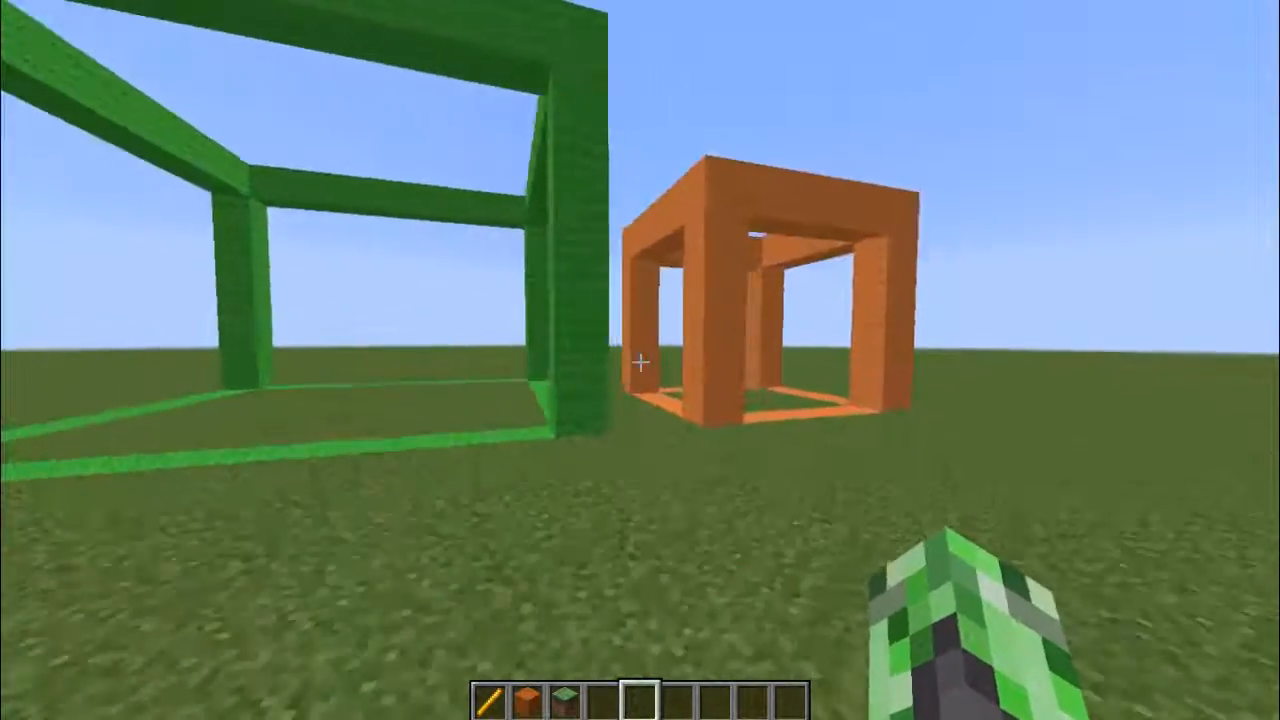